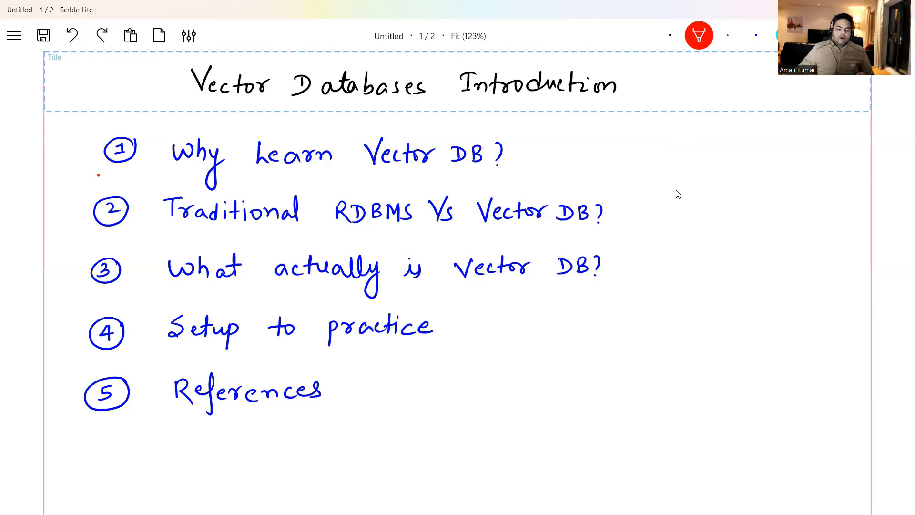
Step: Add red ticks under agenda items 1, 3, 4, 5 and red underlines under RDBMS and Vector DB
drag(105, 169, 151, 158)
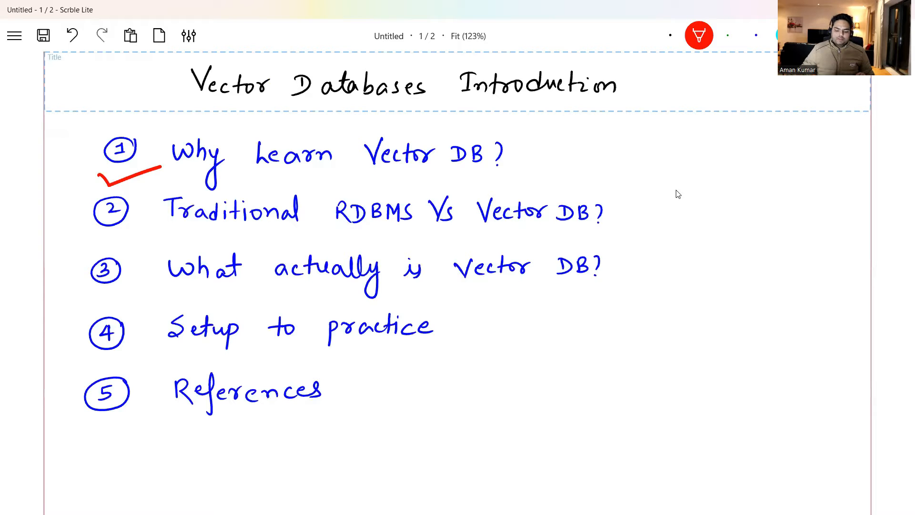
drag(330, 236, 409, 237)
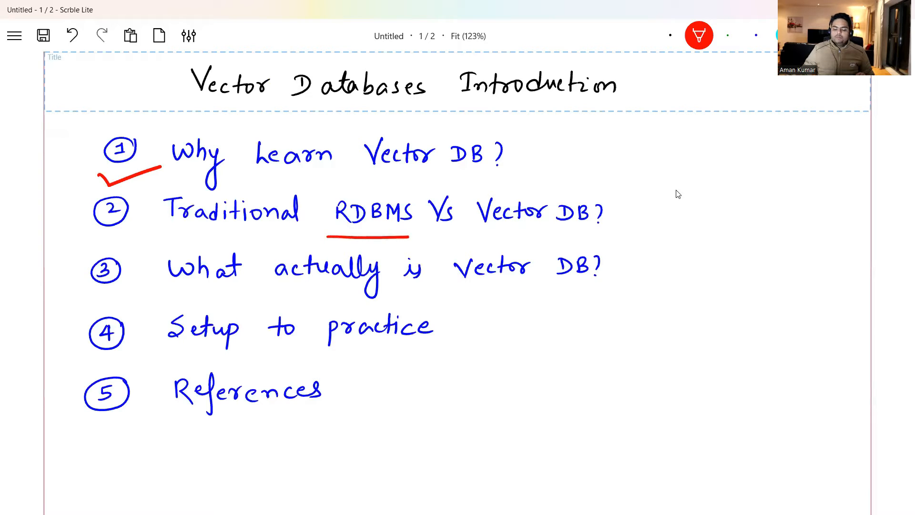
drag(479, 238, 601, 236)
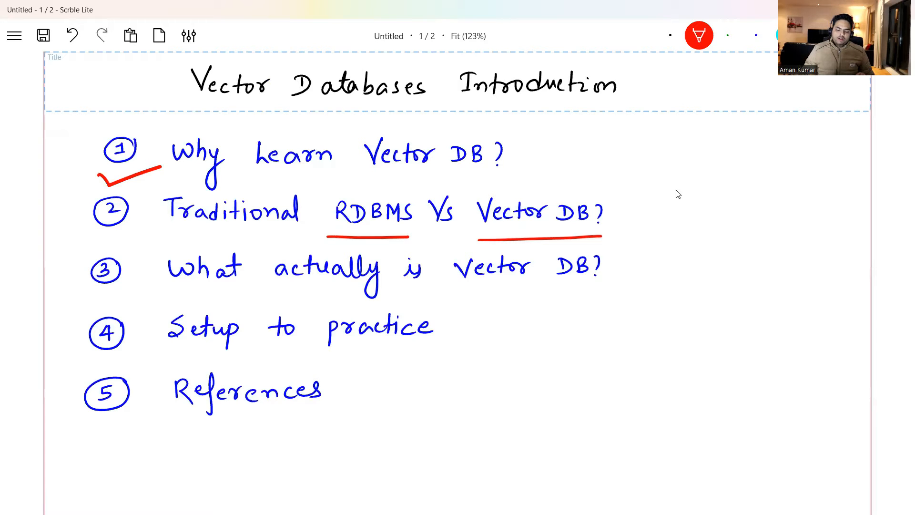
drag(76, 291, 122, 281)
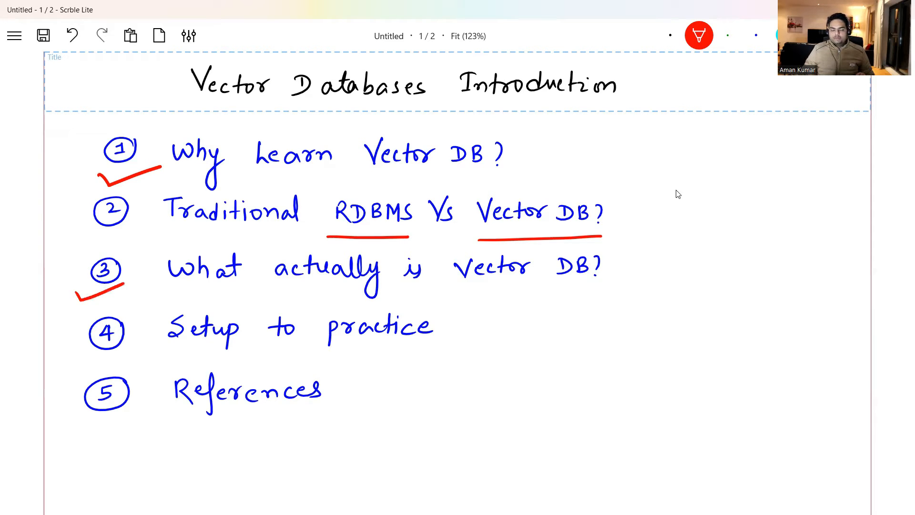
drag(70, 350, 79, 365)
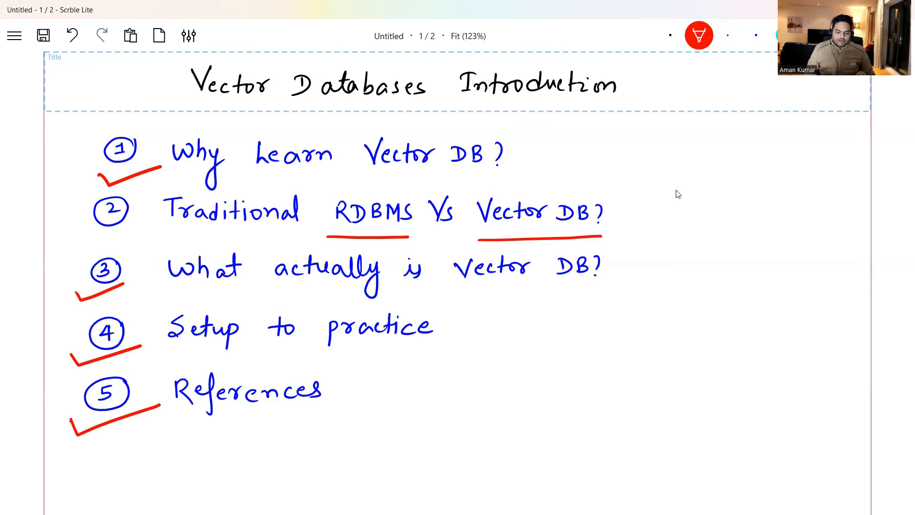
Step: Write underlined AI+ML and LLM headings and sketch a box with text lines below
scroll(down, 3)
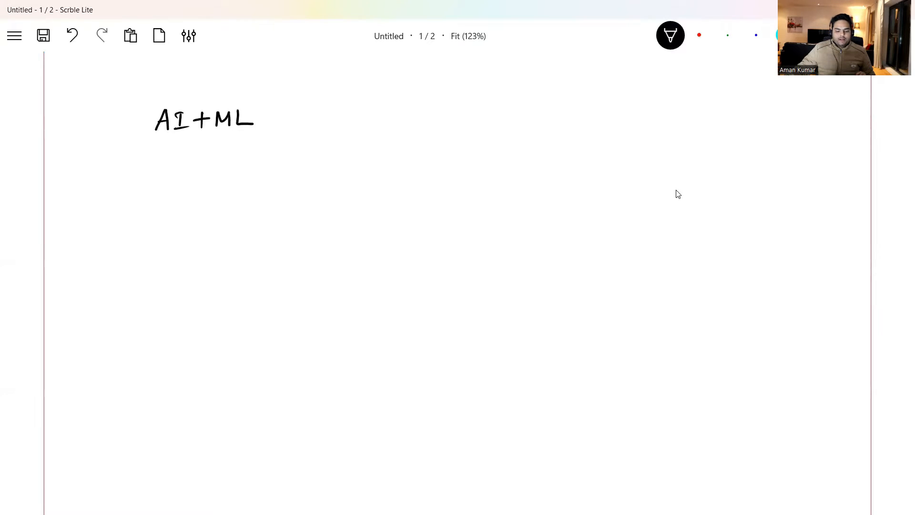
drag(154, 142, 282, 138)
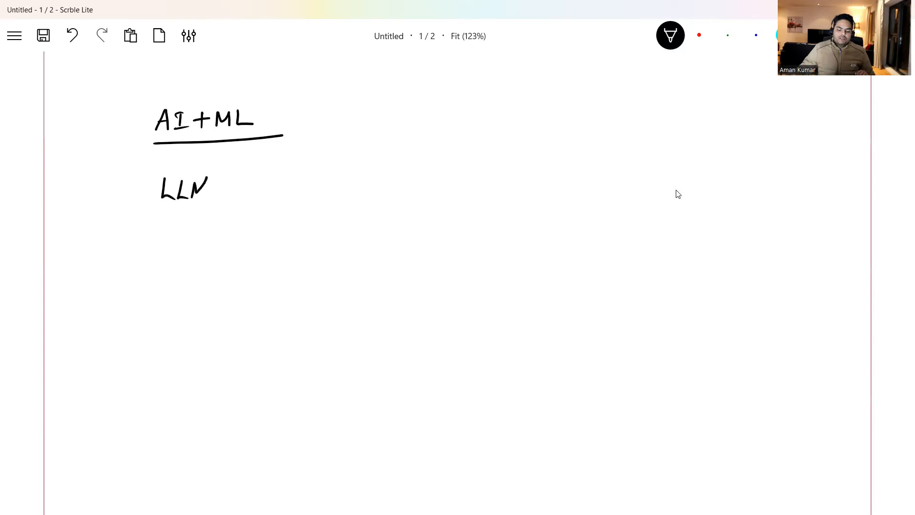
drag(158, 208, 236, 204)
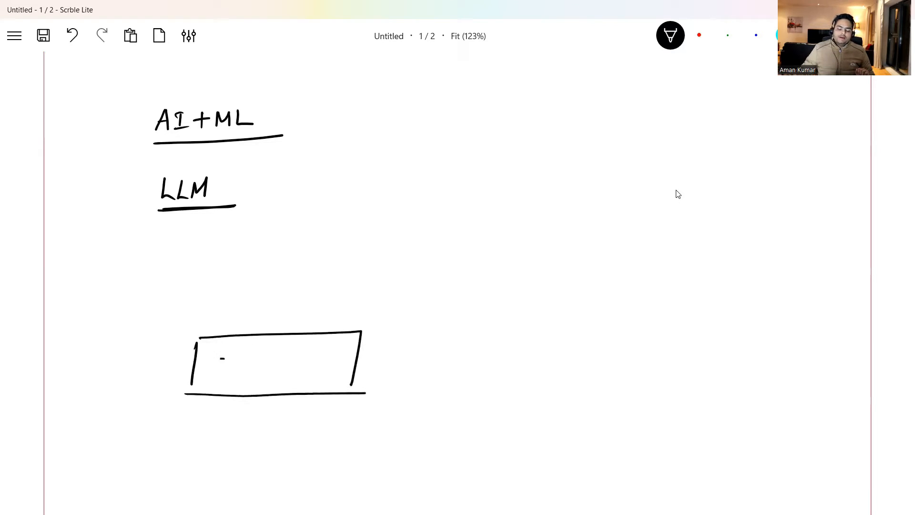
drag(222, 363, 327, 368)
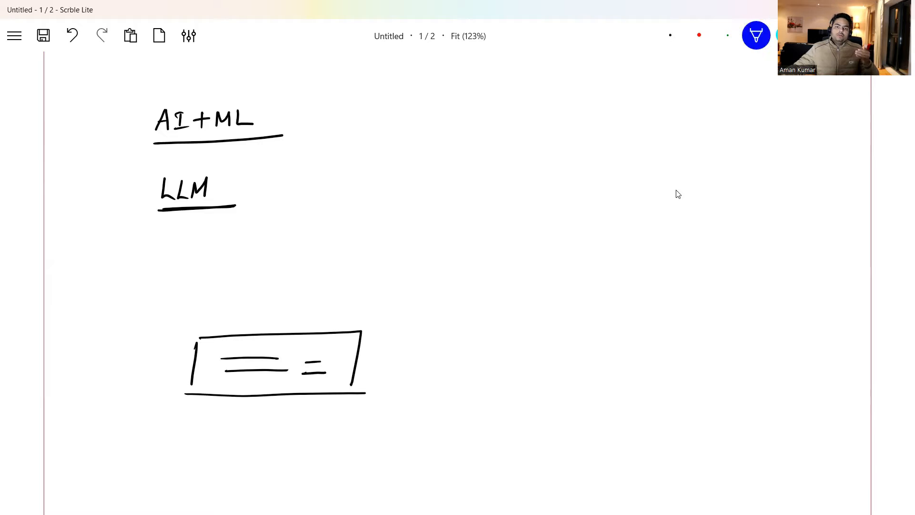
Step: List fast response, huge data storage and fault tolerant, then bracket the three points in red
drag(464, 122, 494, 122)
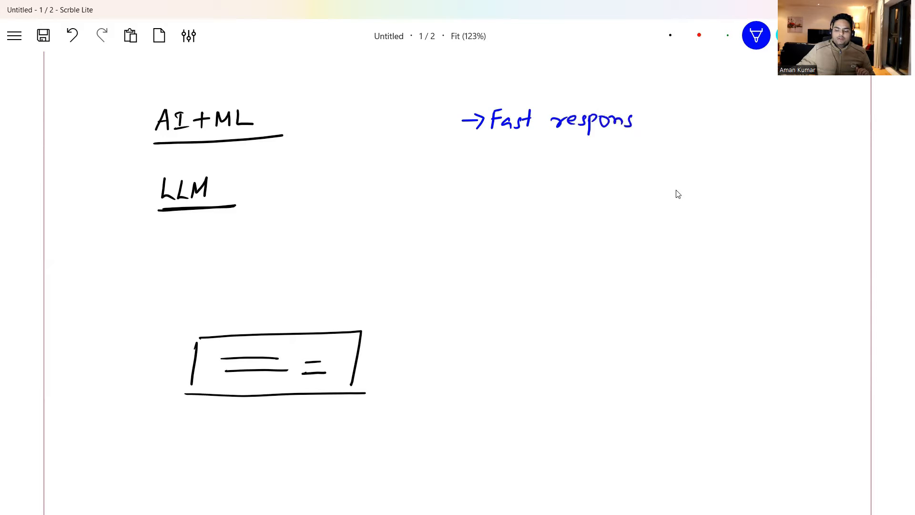
drag(461, 153, 487, 153)
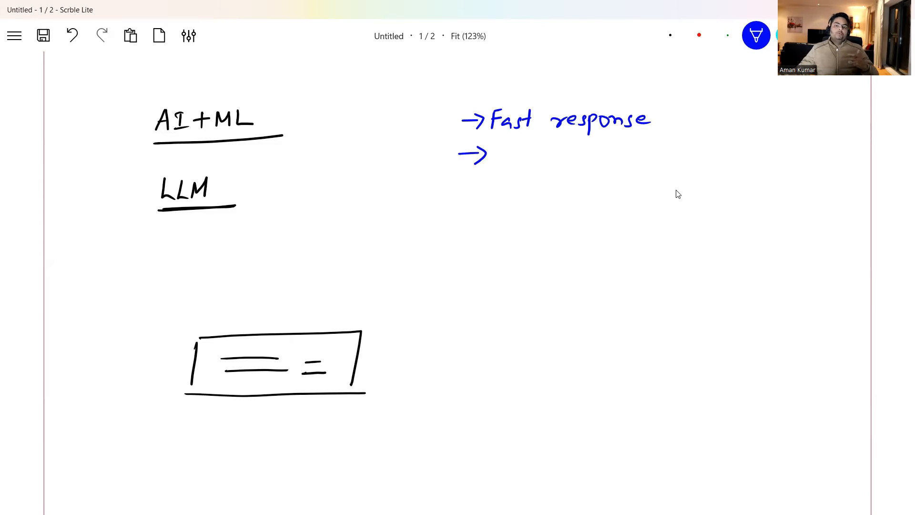
drag(502, 154, 526, 154)
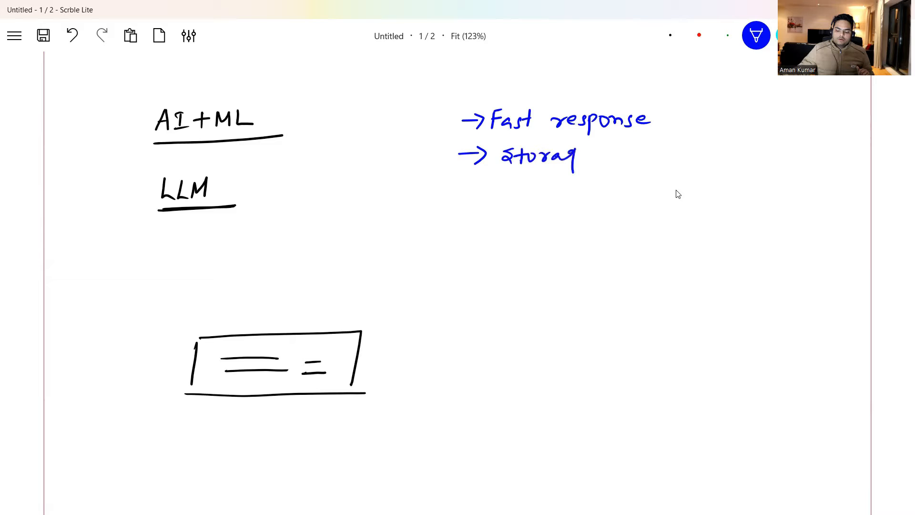
drag(578, 158, 639, 154)
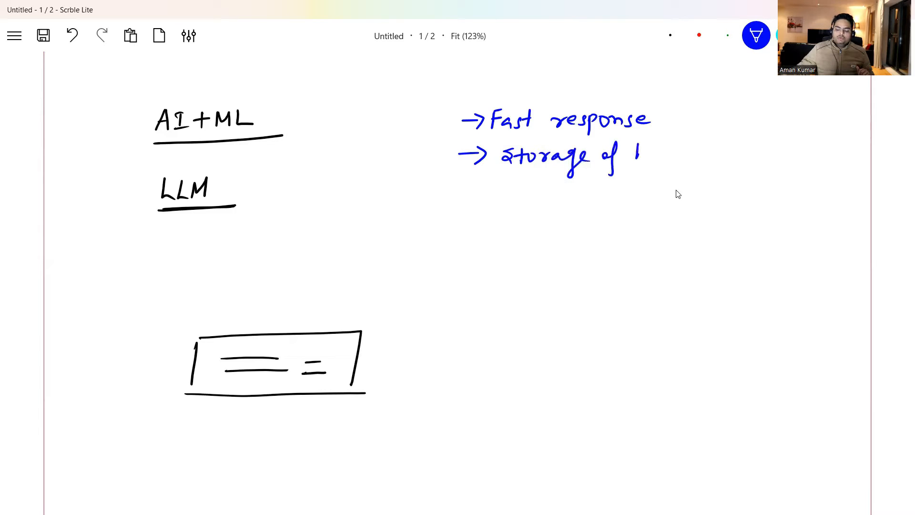
text(huge data)
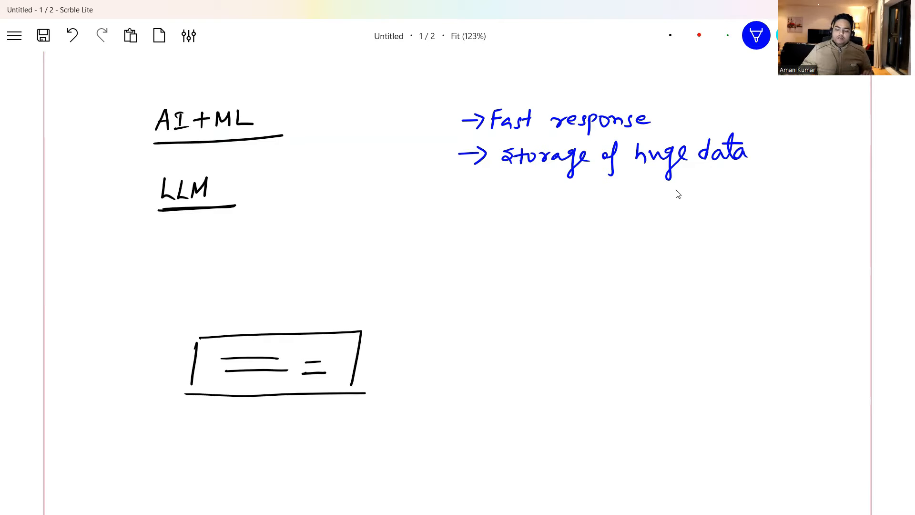
drag(461, 198, 484, 190)
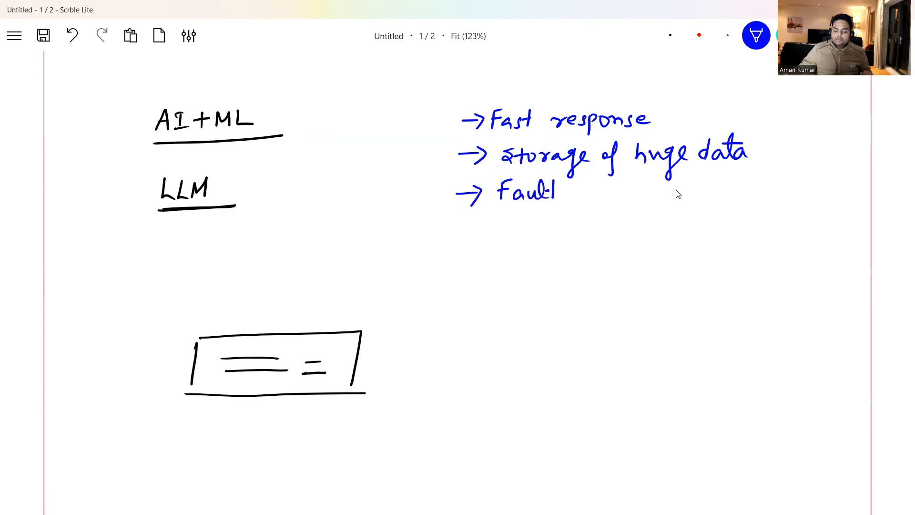
drag(575, 189, 627, 192)
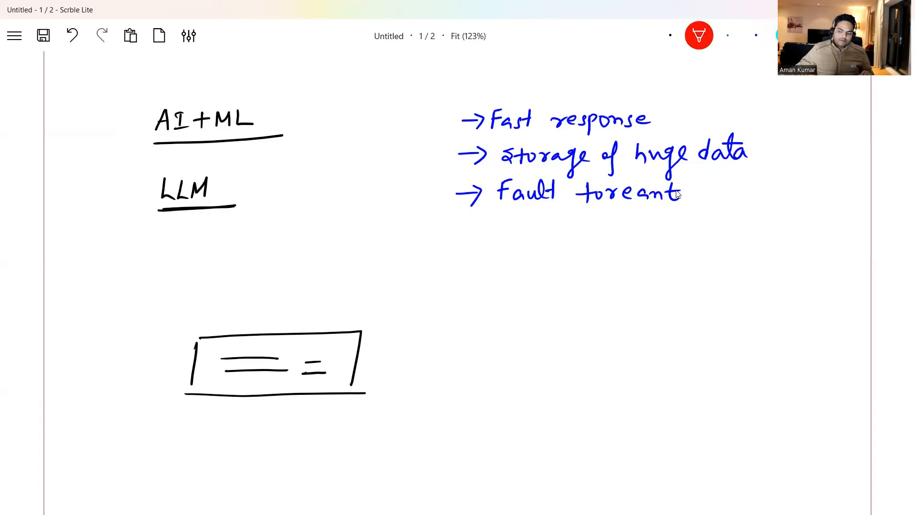
drag(444, 99, 429, 234)
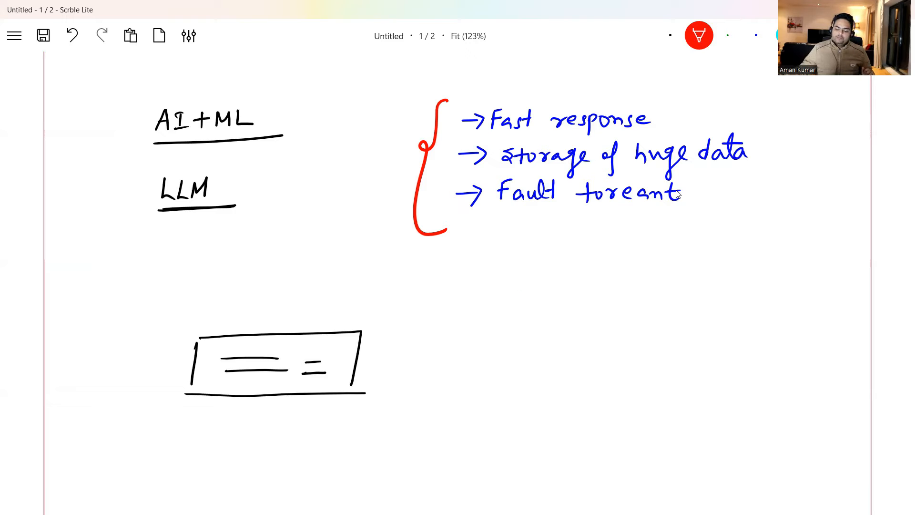
Step: Jot a red 301 below the list and move on to the blank second page
drag(520, 286, 575, 287)
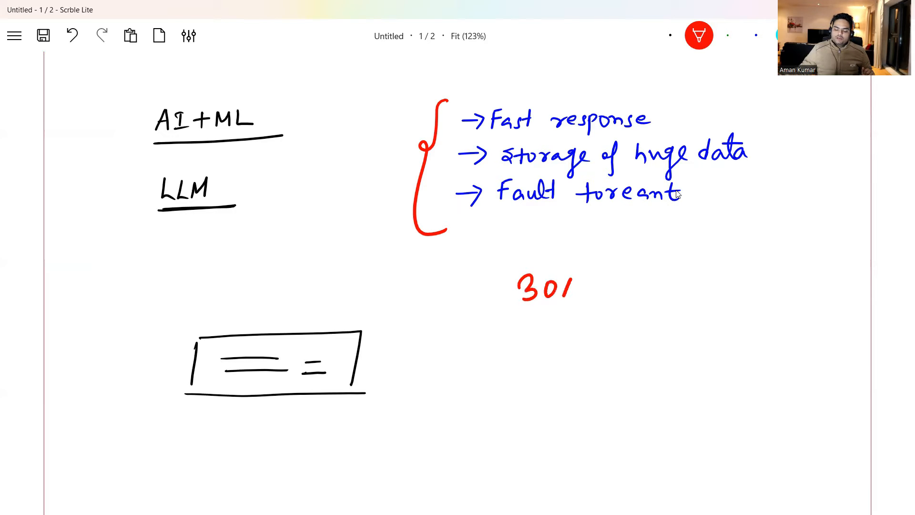
drag(519, 306, 587, 303)
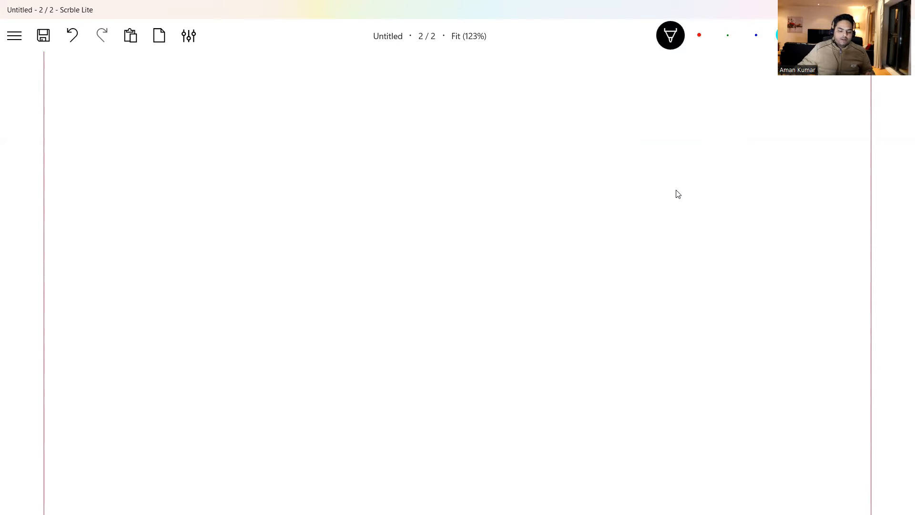
Step: Write the first row label made for/Purpose on page two
drag(87, 187, 111, 170)
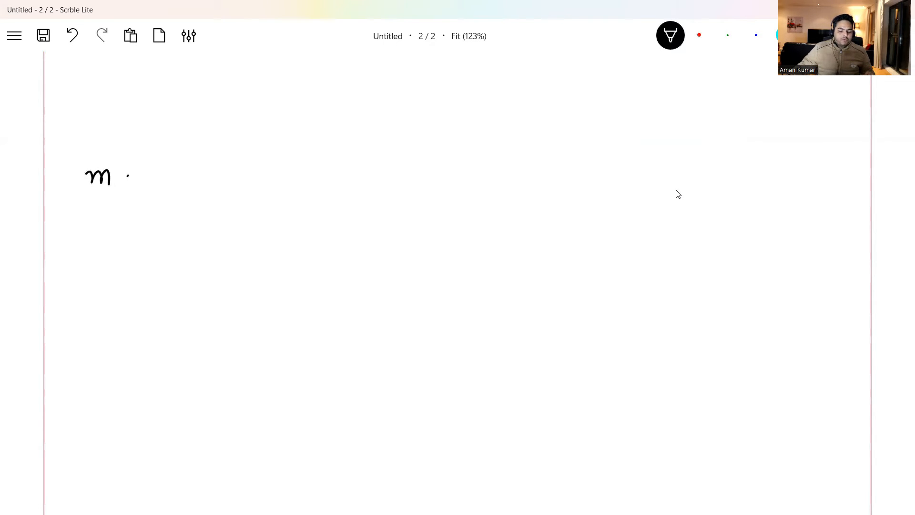
drag(114, 175, 161, 175)
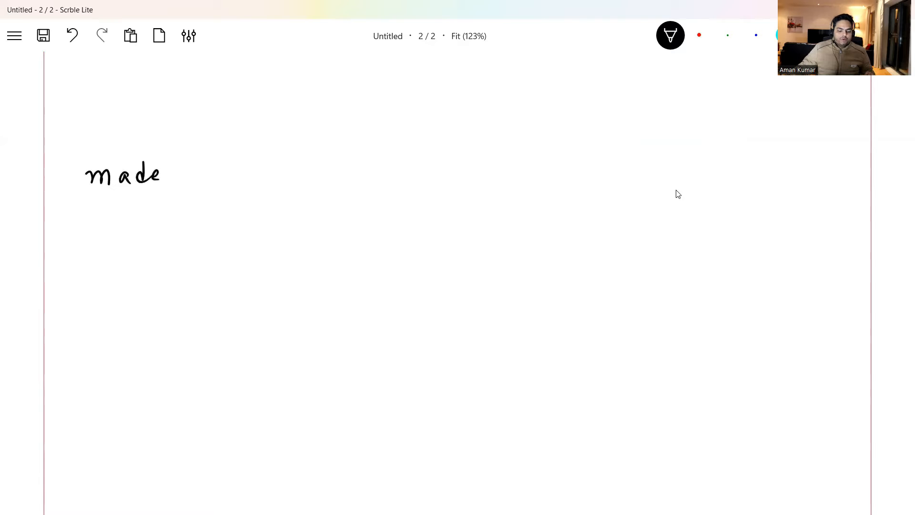
drag(184, 166, 196, 181)
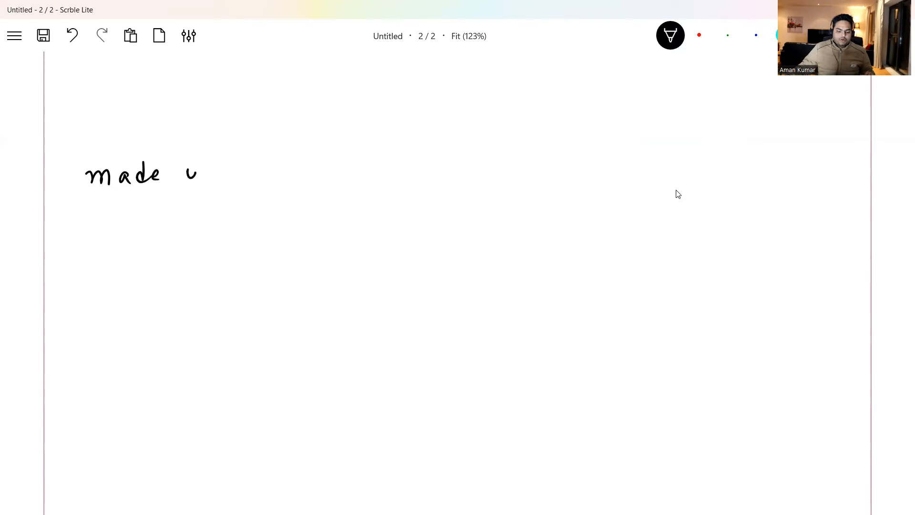
drag(181, 166, 210, 181)
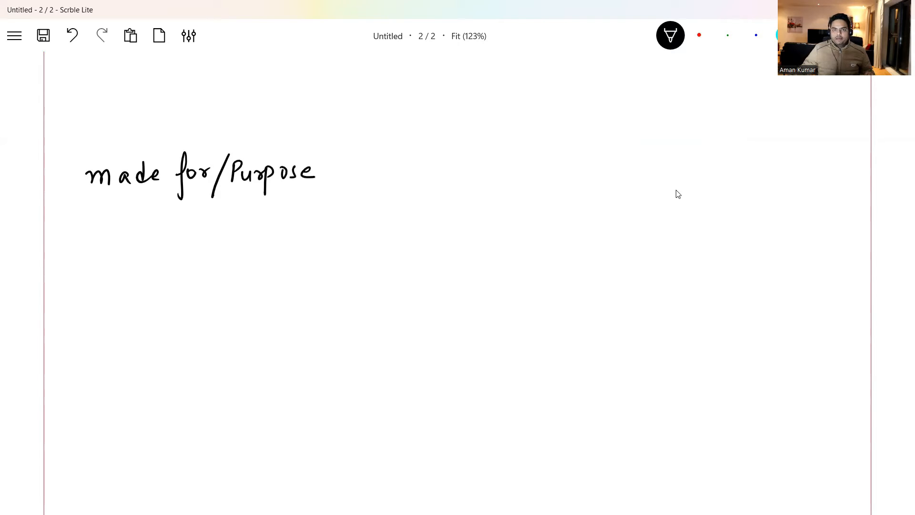
Step: Add Data storage, Indexing and Query row labels with a vertical divider and an R heading begun
drag(87, 251, 102, 234)
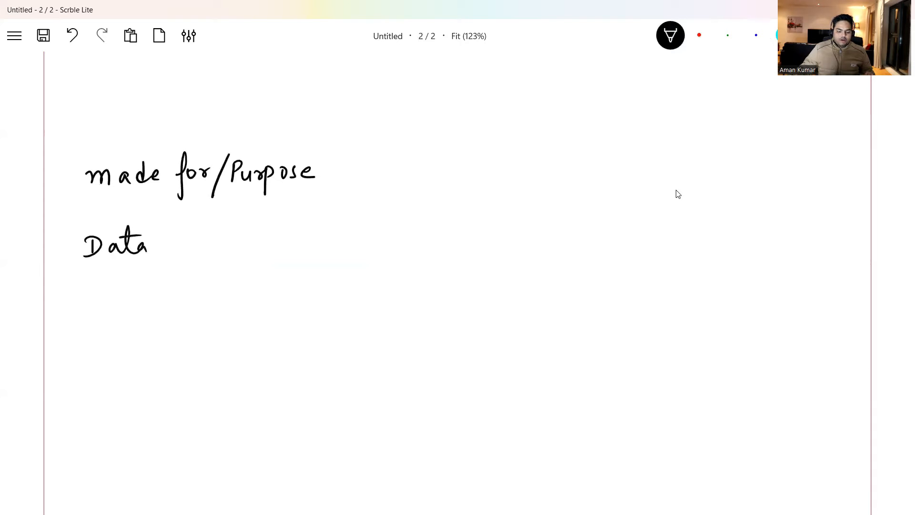
drag(169, 245, 222, 245)
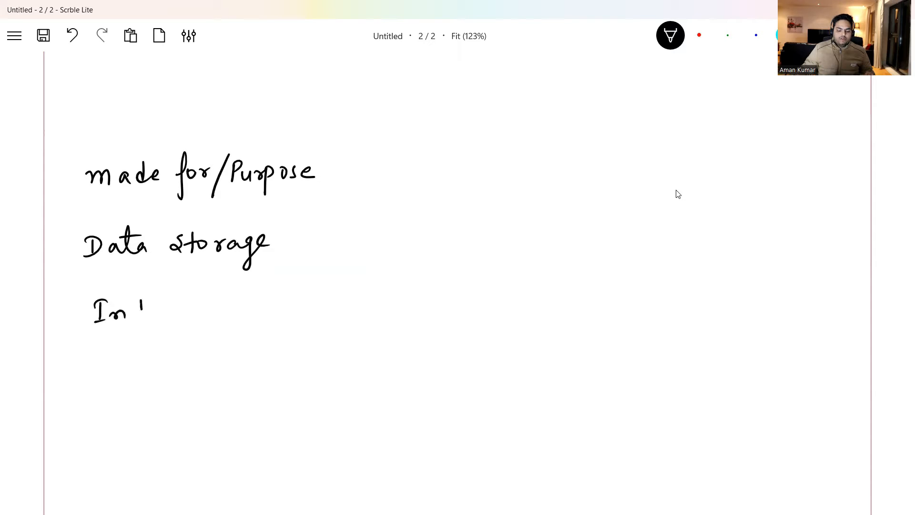
drag(134, 310, 175, 312)
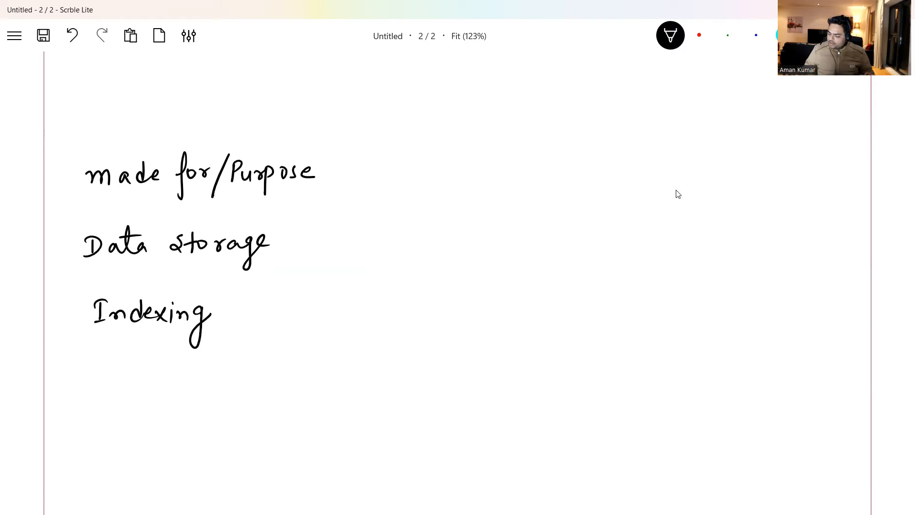
drag(93, 386, 117, 379)
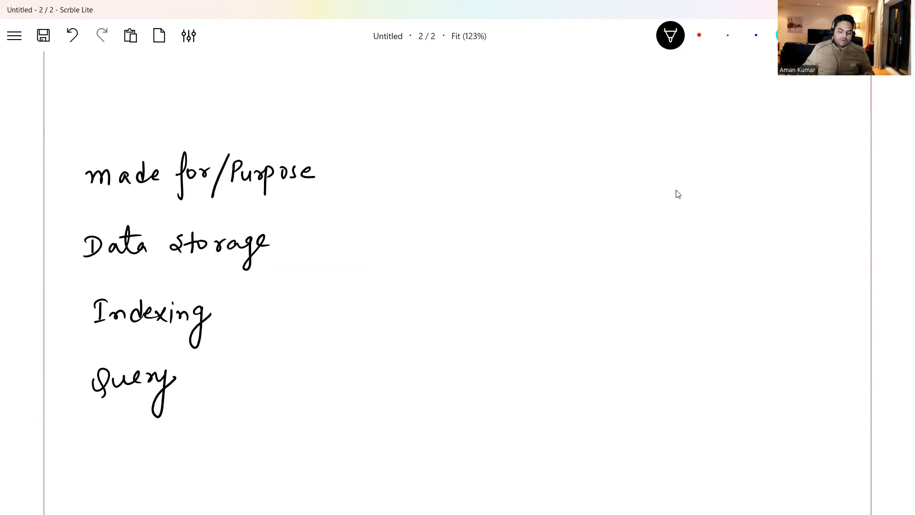
drag(340, 143, 333, 280)
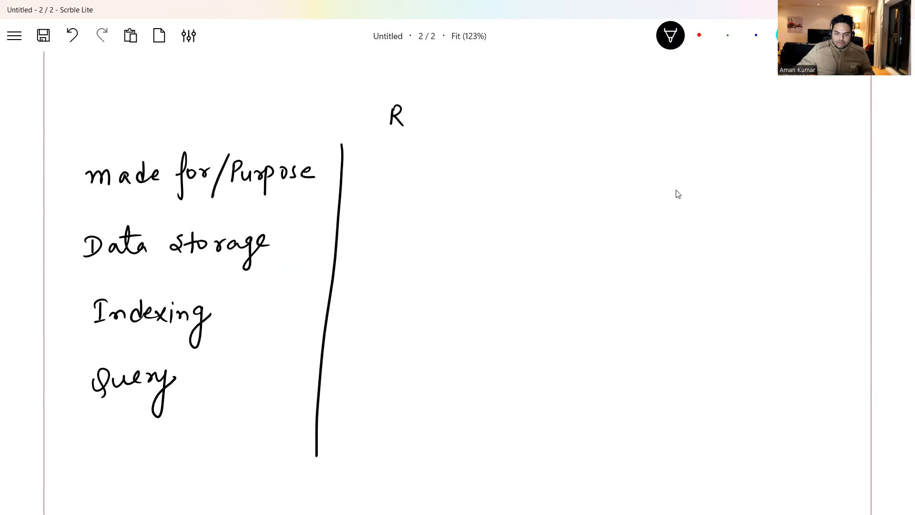
Step: Complete the RDBMS and VectorDB column headings and draw the divider between their columns
text(DBI)
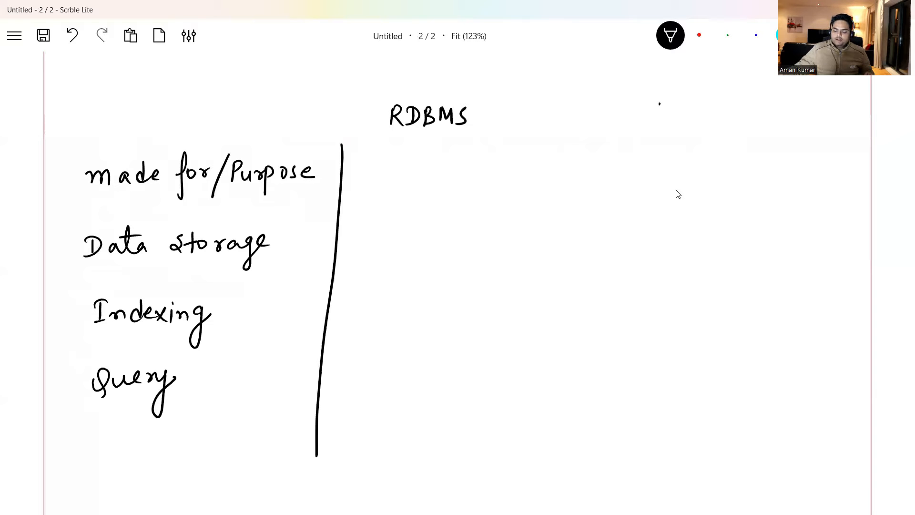
drag(660, 108, 707, 114)
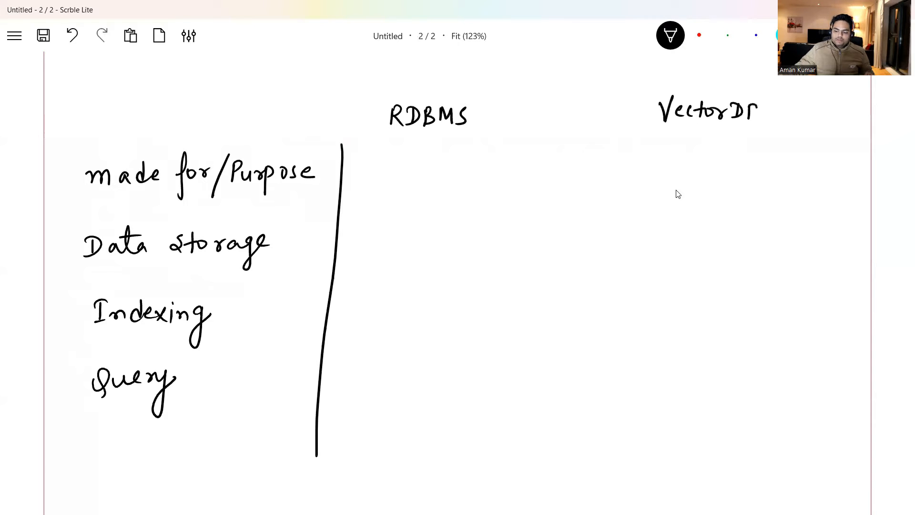
drag(581, 93, 585, 291)
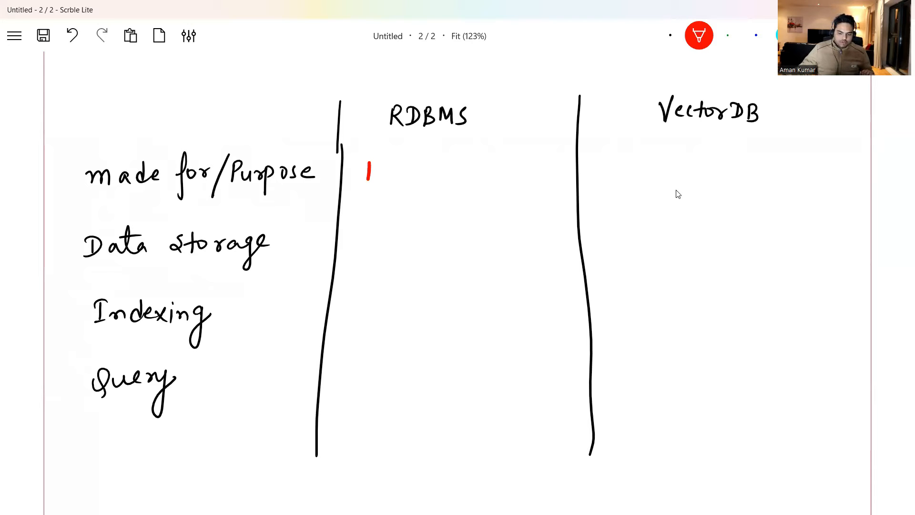
Step: Fill Transactional vs AI/ML, Row/columns vs Vectors, and Index vs hashing/Quantization entries
drag(362, 172, 418, 172)
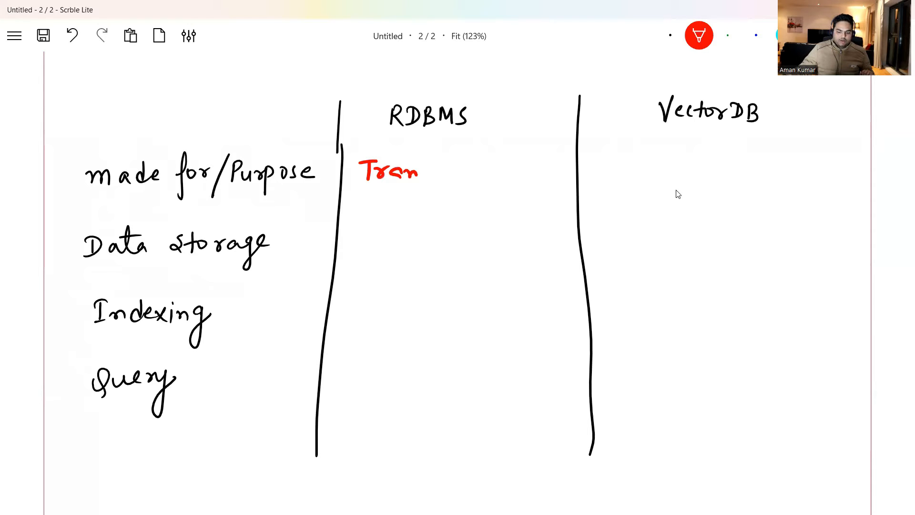
drag(418, 172, 473, 173)
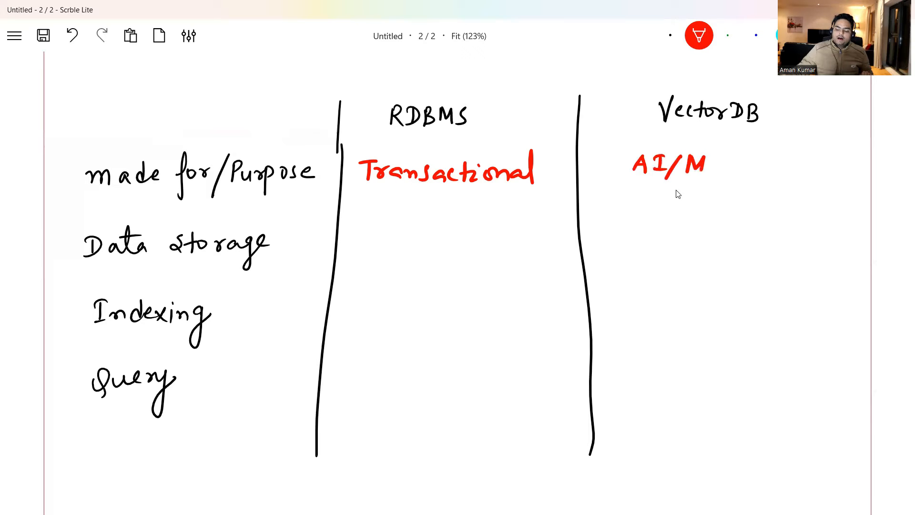
text(L)
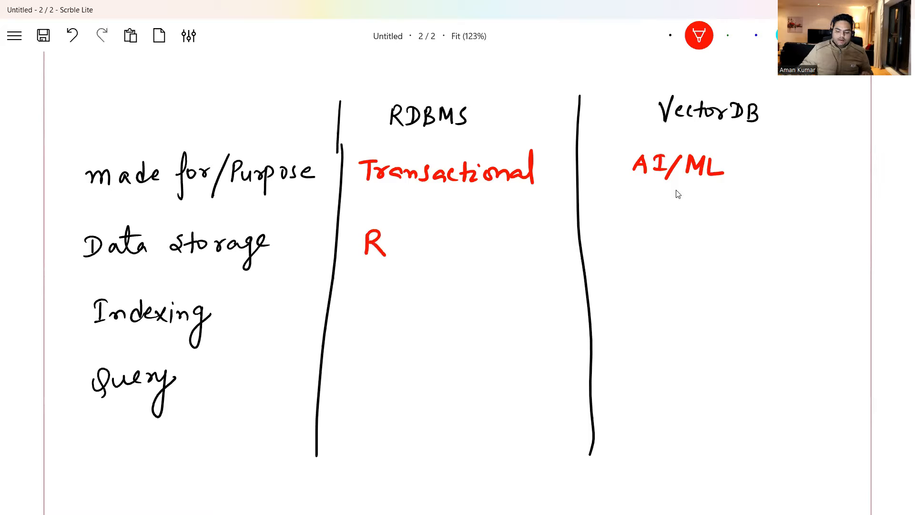
drag(386, 239, 444, 239)
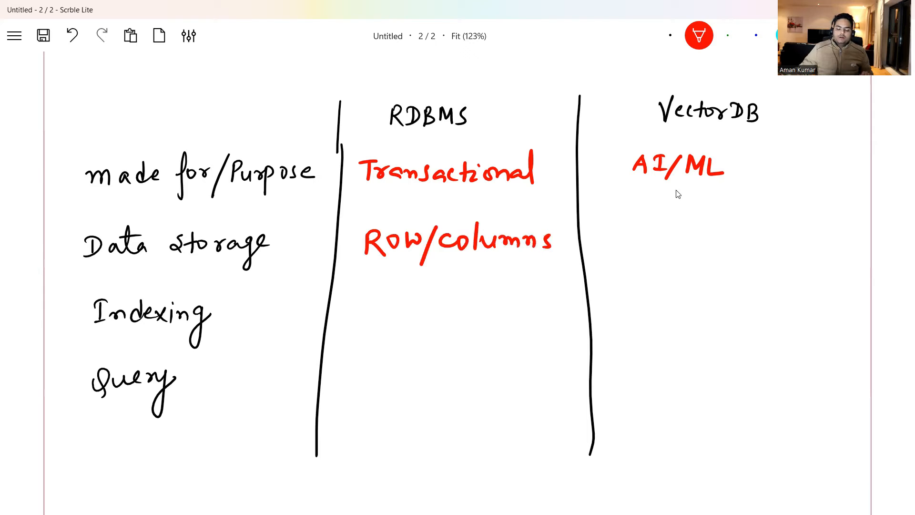
drag(634, 221, 653, 242)
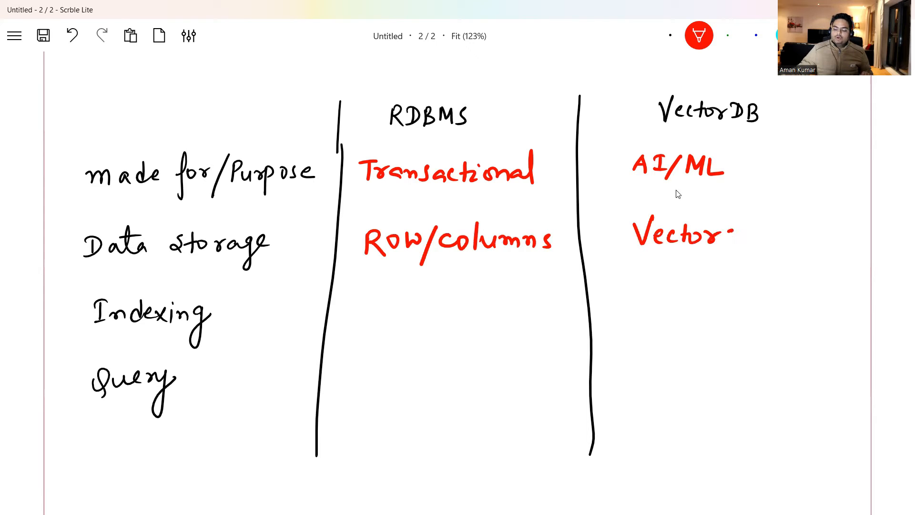
drag(718, 234, 735, 240)
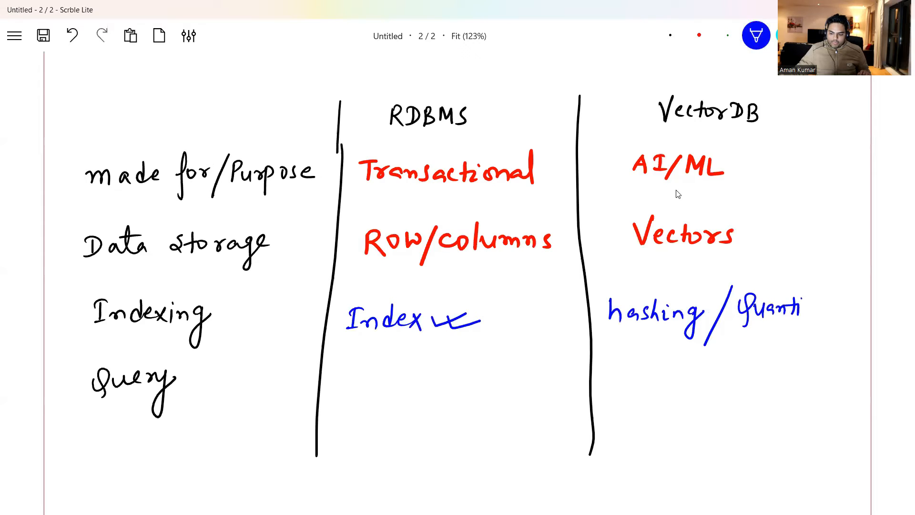
text(zation)
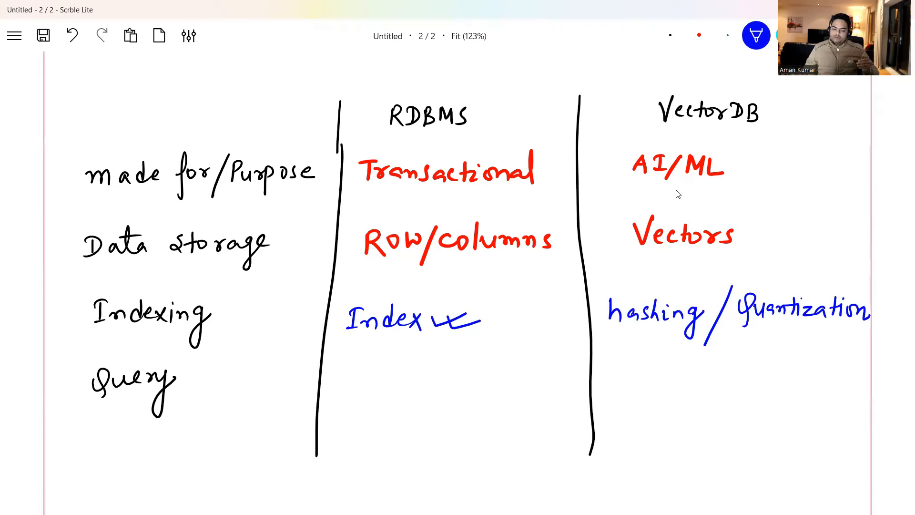
Step: Write SQL under RDBMS and begin Cosine/ED under VectorDB in the Query row
drag(351, 398, 359, 374)
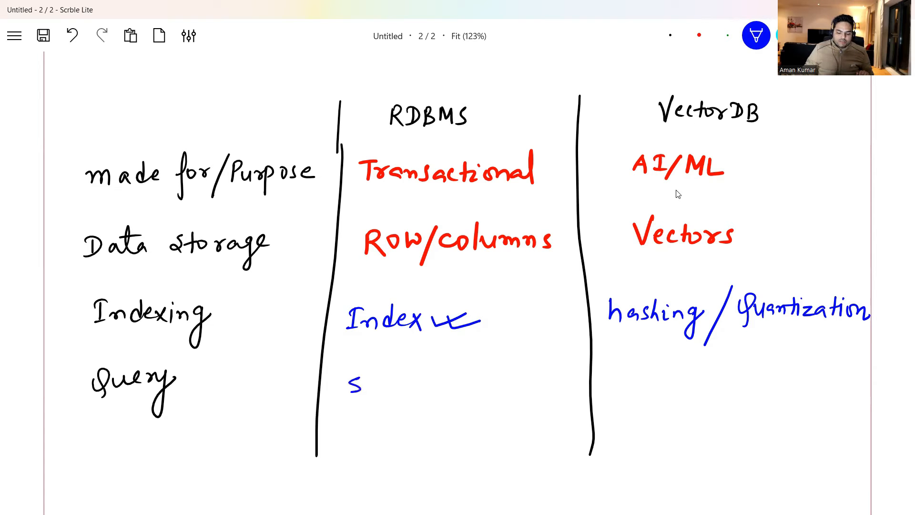
drag(362, 385, 408, 388)
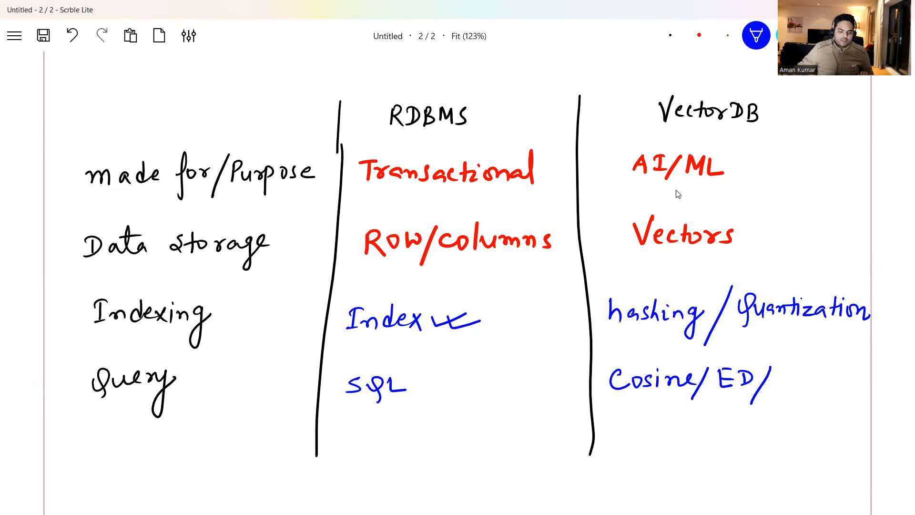
Step: Draw a long bracket down the left beside the comparison aspects
drag(73, 76, 73, 181)
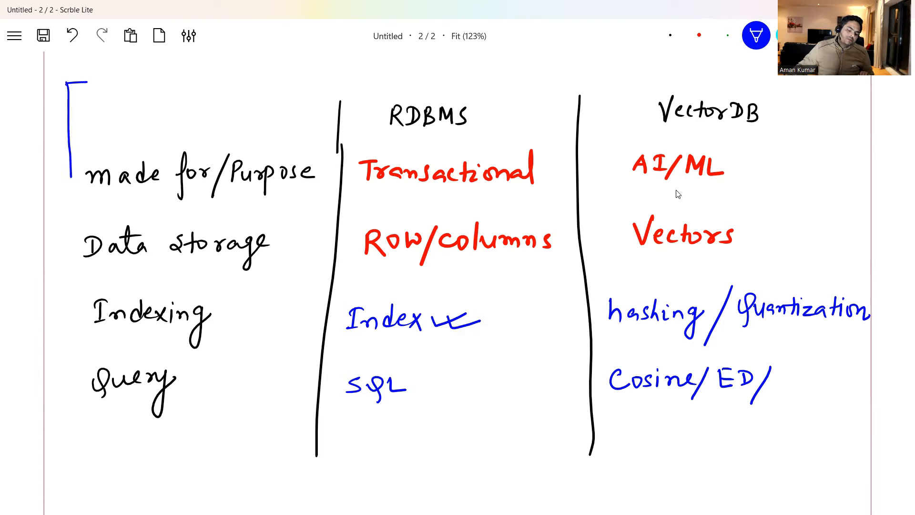
drag(73, 81, 76, 491)
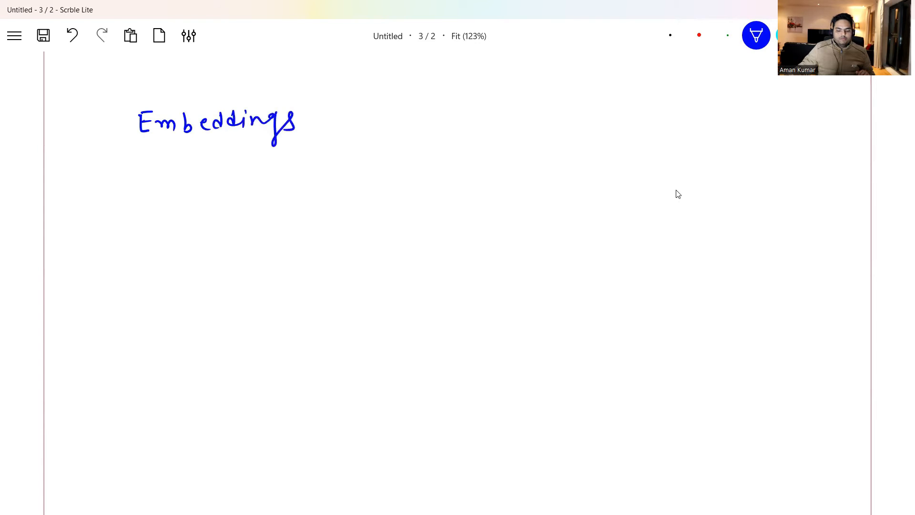
Step: Underline Embeddings, write King => [ ] and Queen => [ ], and tick beside the heading
drag(135, 145, 307, 143)
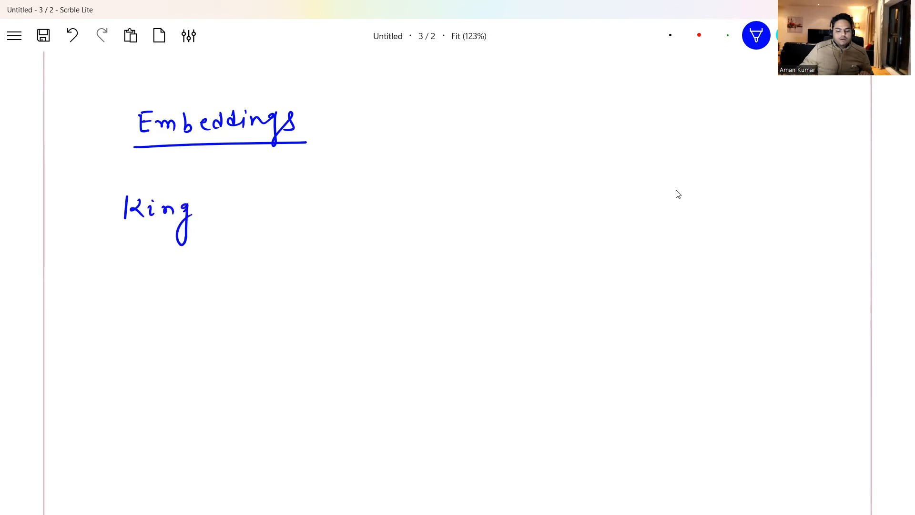
drag(236, 210, 315, 210)
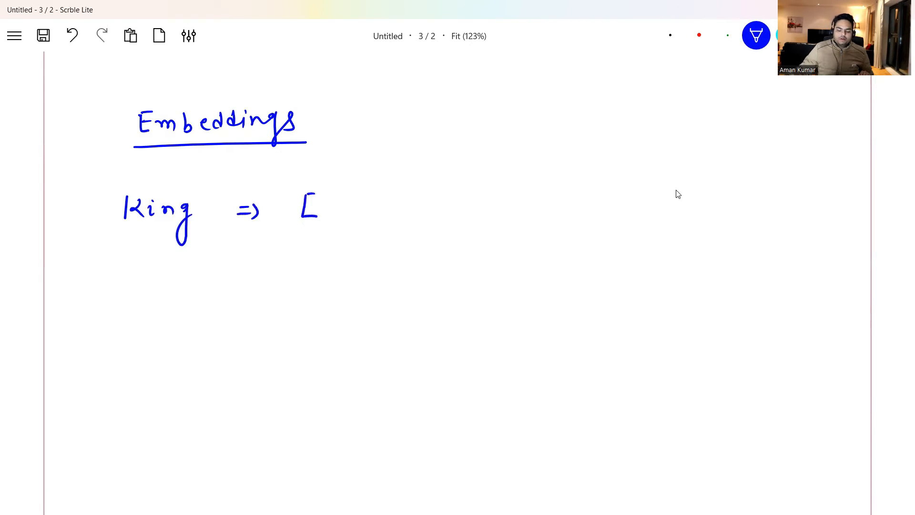
drag(588, 186, 594, 207)
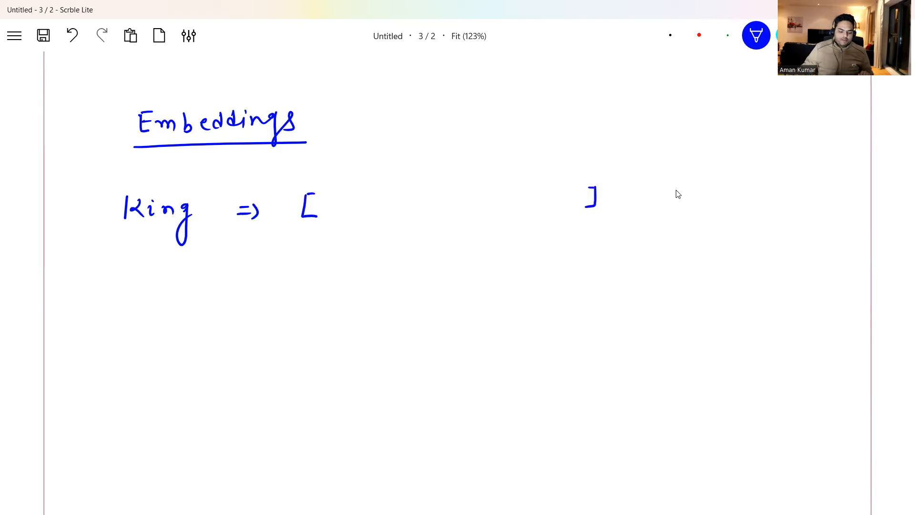
drag(108, 274, 169, 292)
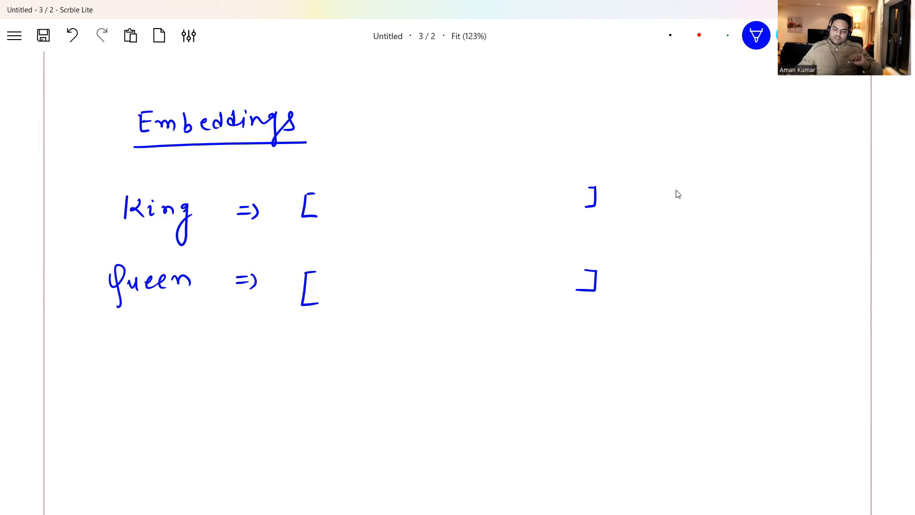
drag(318, 122, 371, 120)
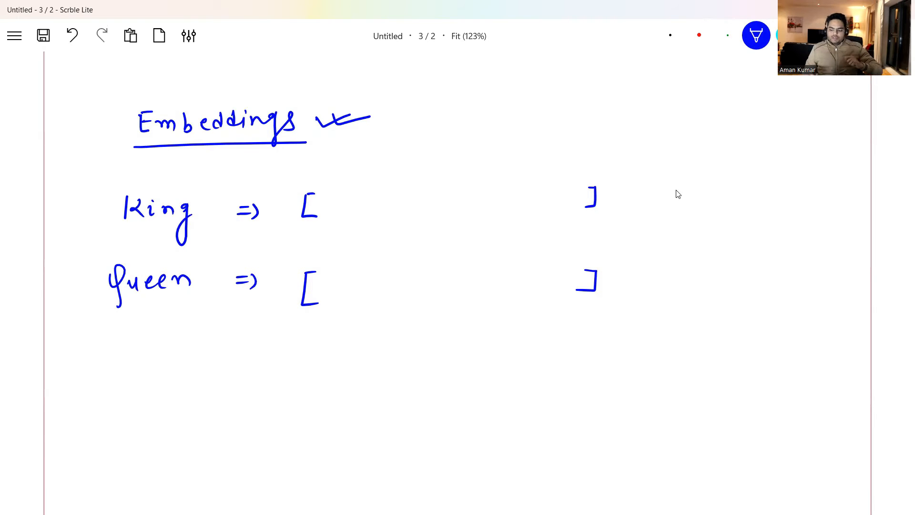
scroll(down, 3)
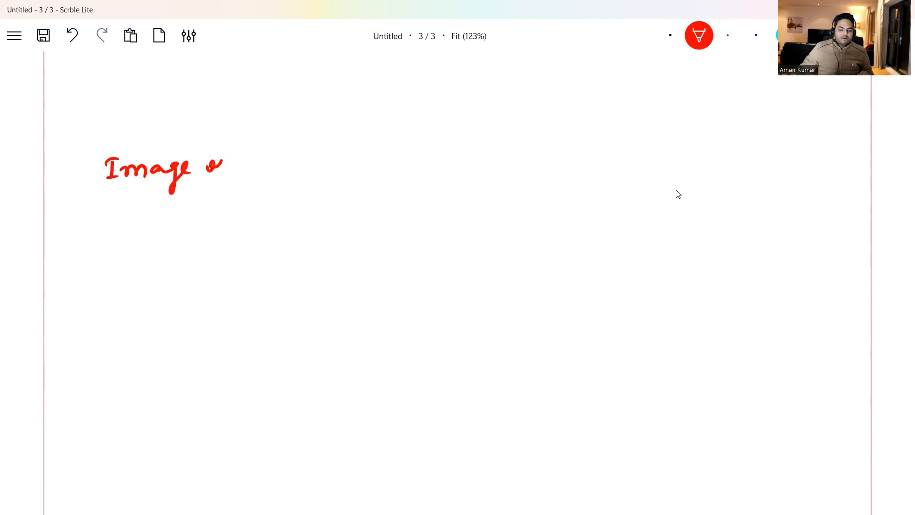
Step: Write Image of Car and Image of Bike rows and rule them with vertical and horizontal dividers
drag(210, 169, 295, 172)
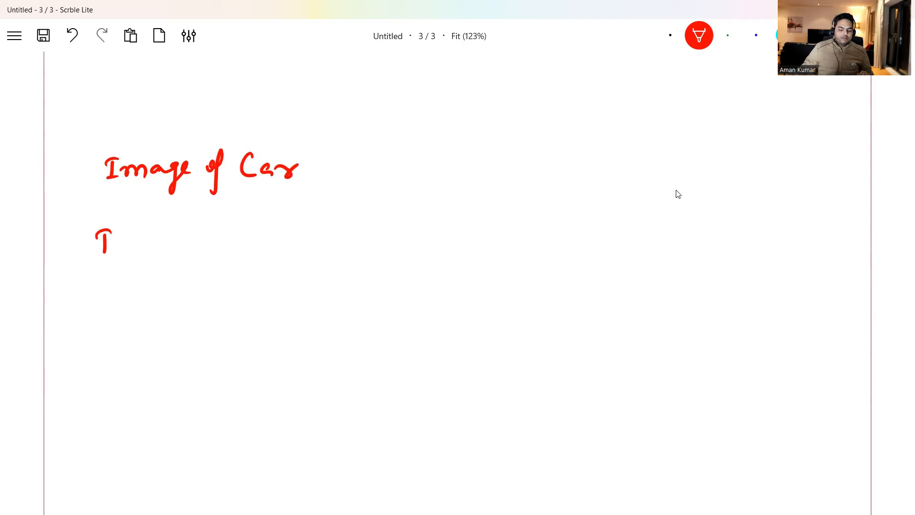
drag(102, 239, 175, 239)
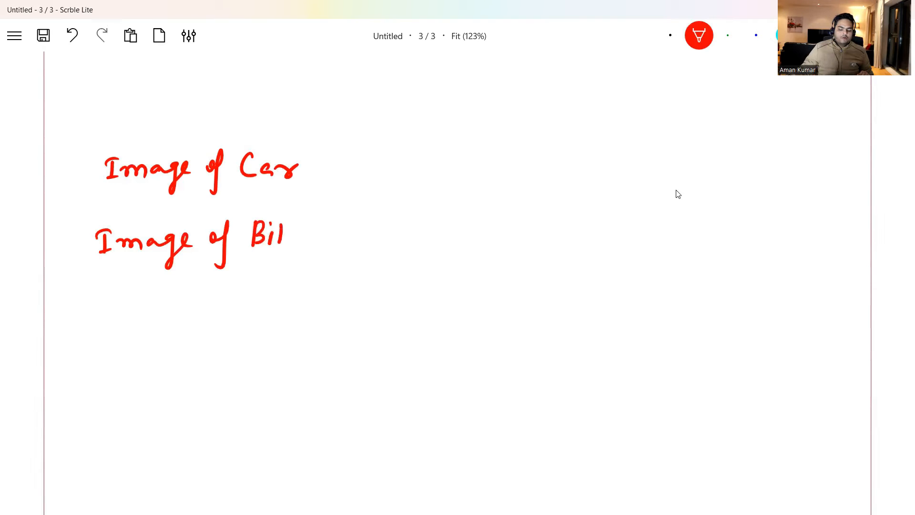
text(ke)
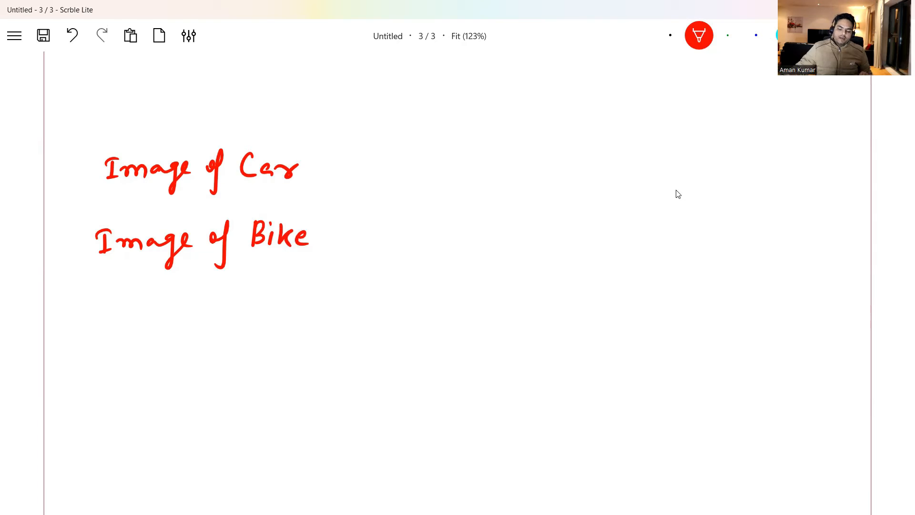
drag(356, 108, 352, 380)
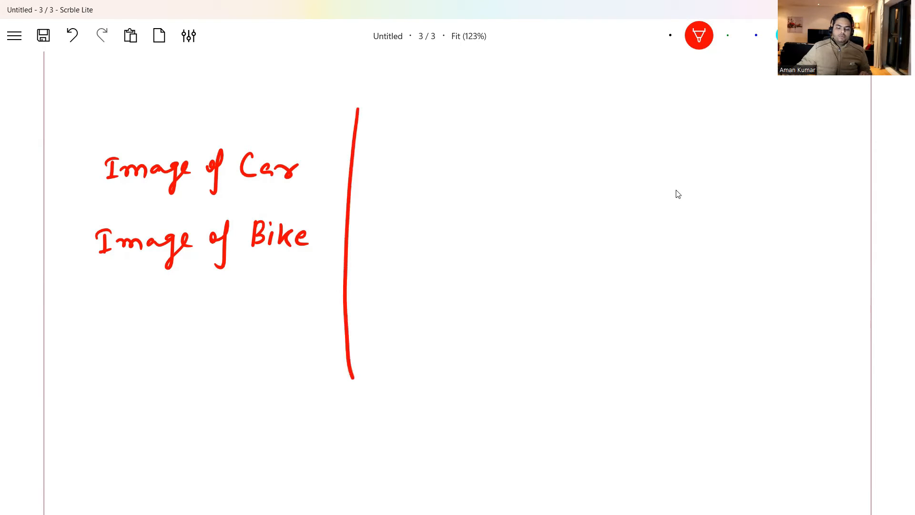
drag(87, 207, 869, 203)
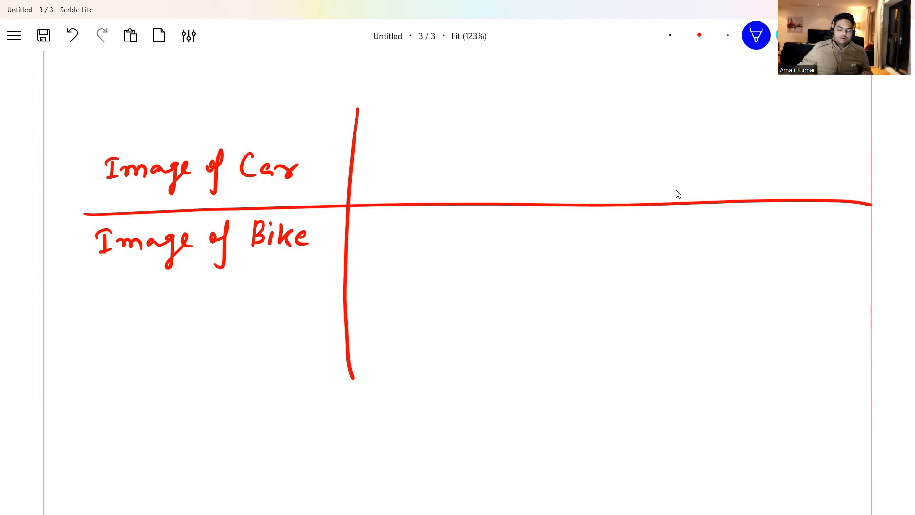
Step: Handwrite the 4_wheels and on_road column headings with a divider between them
drag(382, 120, 440, 120)
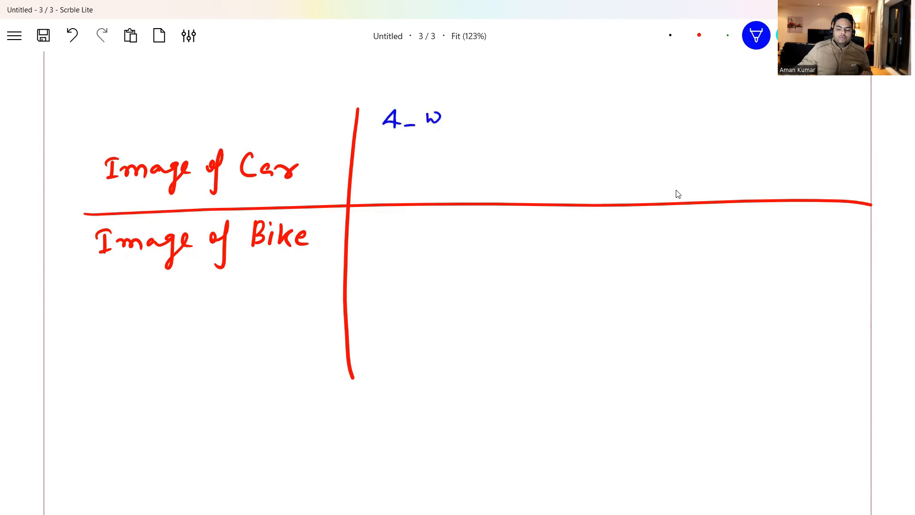
text(wheels)
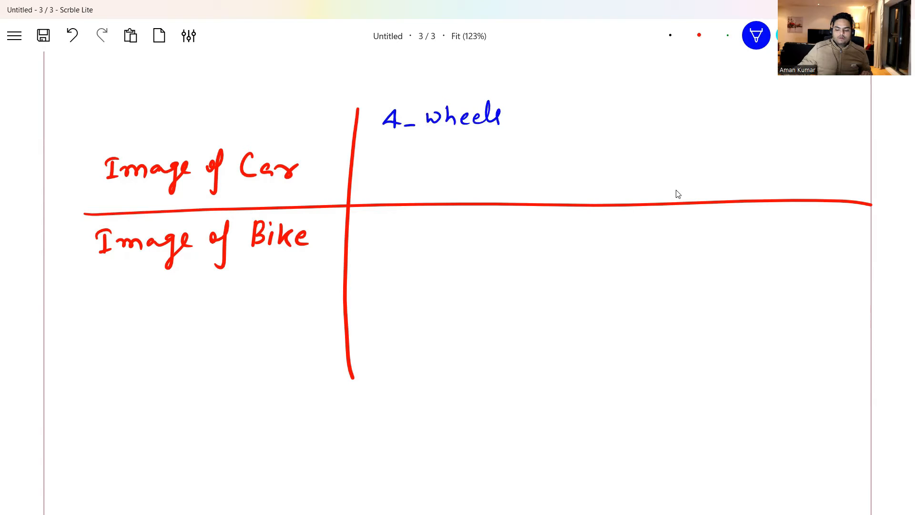
drag(538, 88, 536, 379)
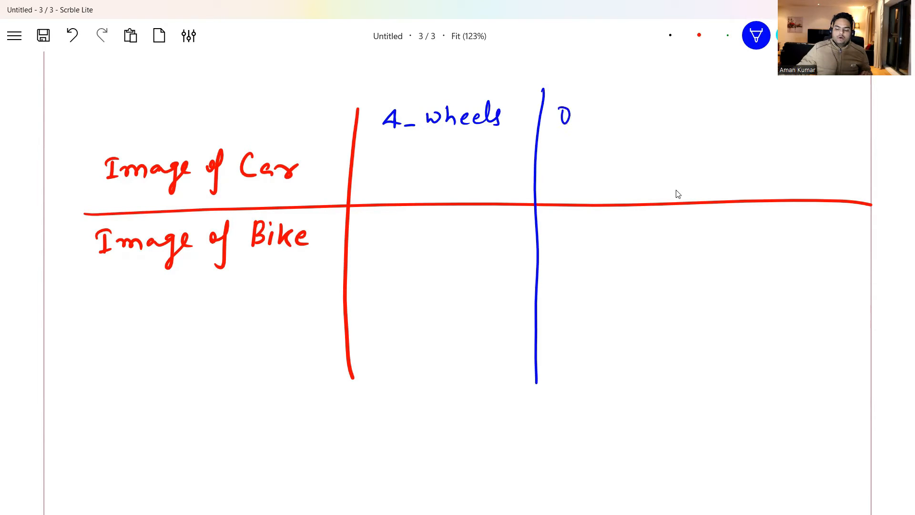
text(n_road)
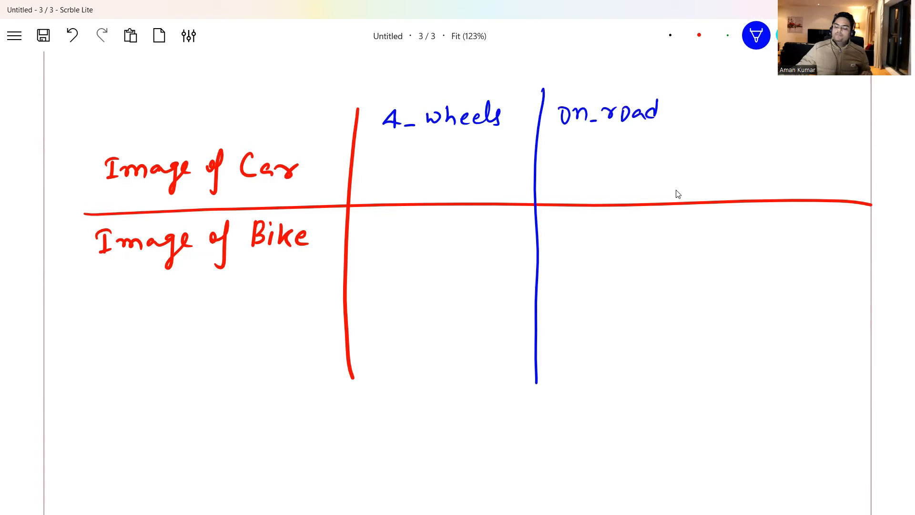
Step: Add a third divider and the self_driven heading, then write 0.9 under 4_wheels for the car
drag(676, 87, 695, 394)
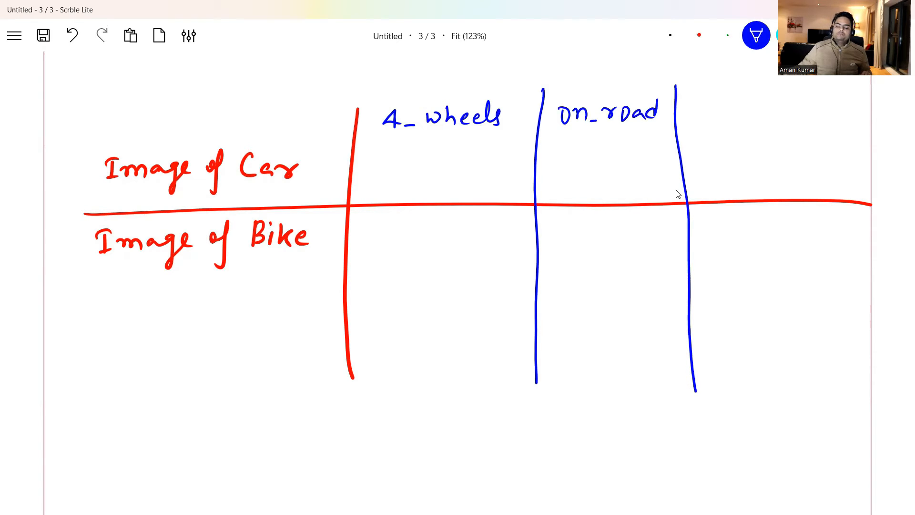
text(5o)
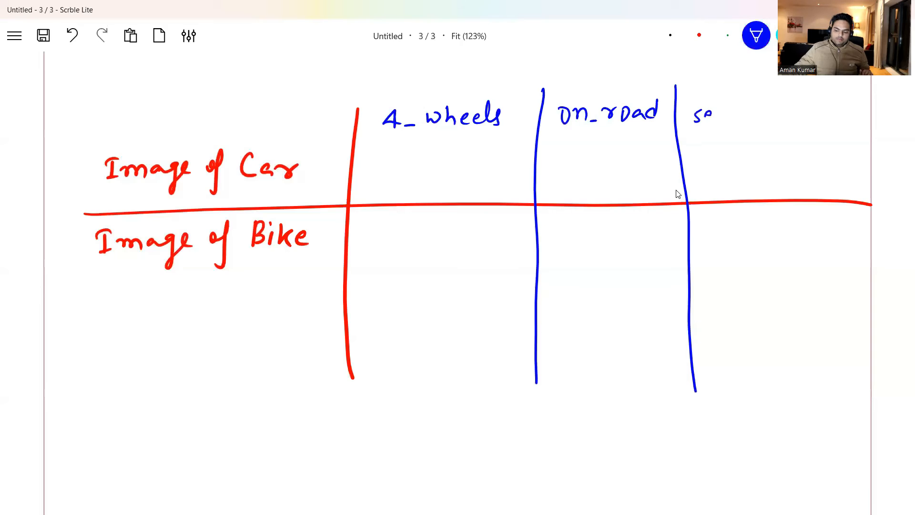
text(self-d)
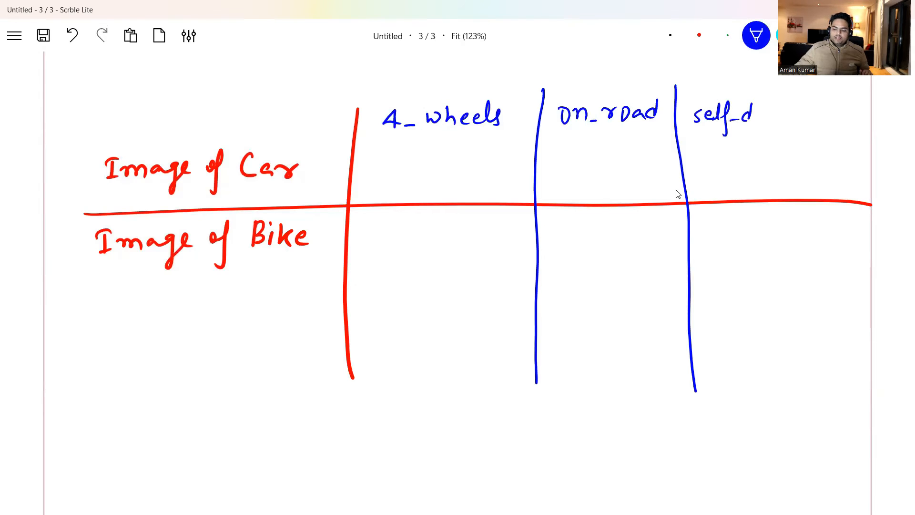
text(river)
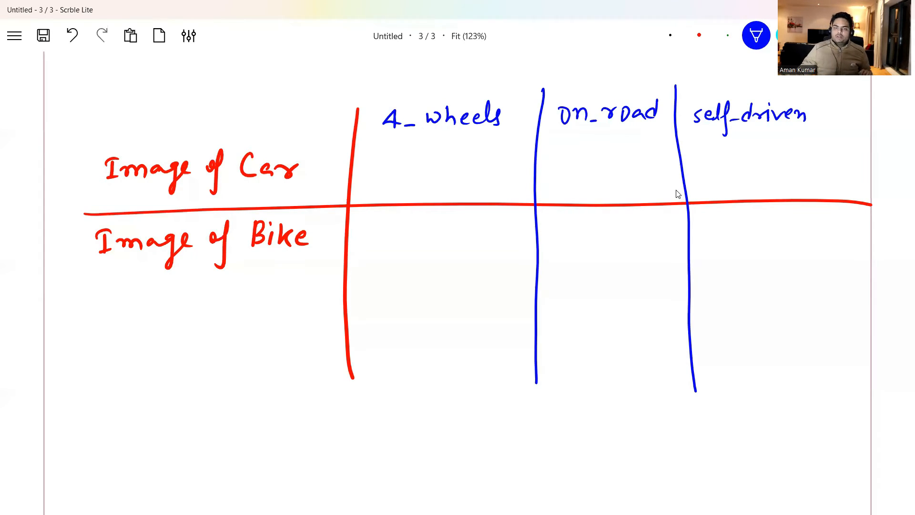
drag(403, 158, 415, 173)
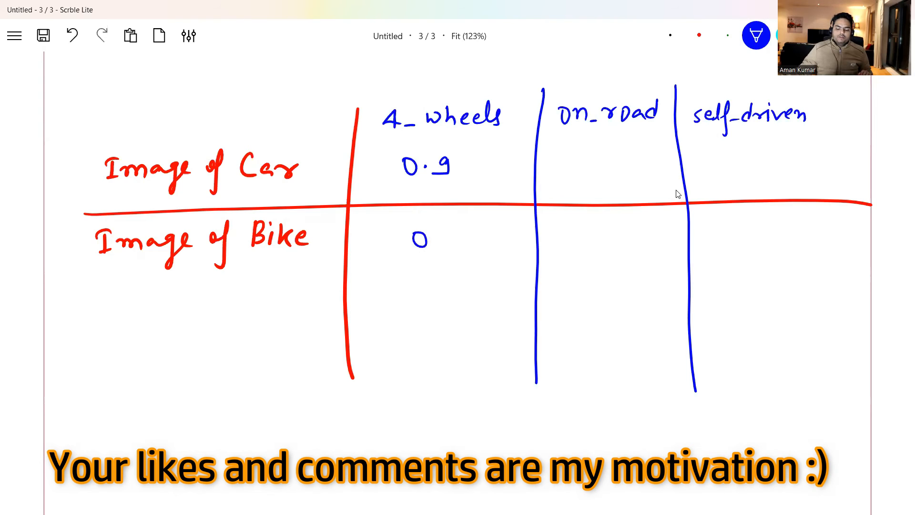
Step: Write the bike scores 0.1, 0.9, 0.2, bracket each row as a vector, and start axes below the table
text(.1)
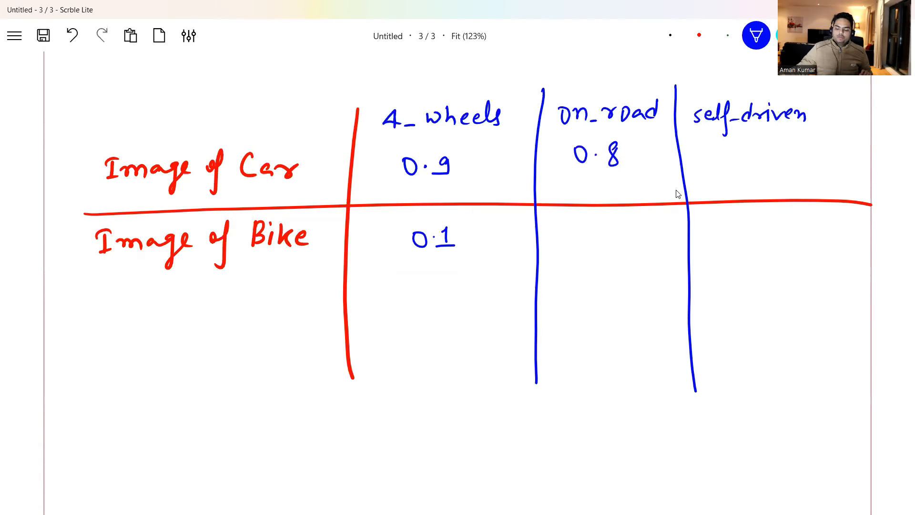
text(0.9)
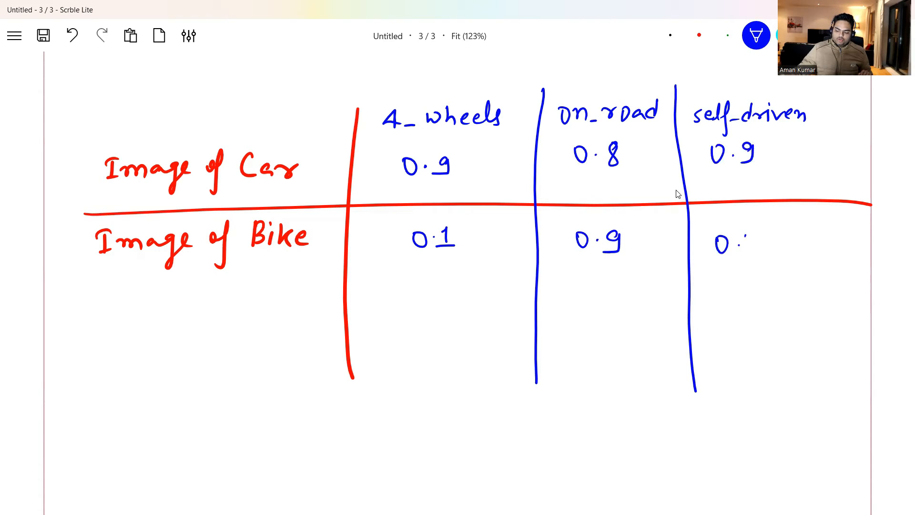
text(2)
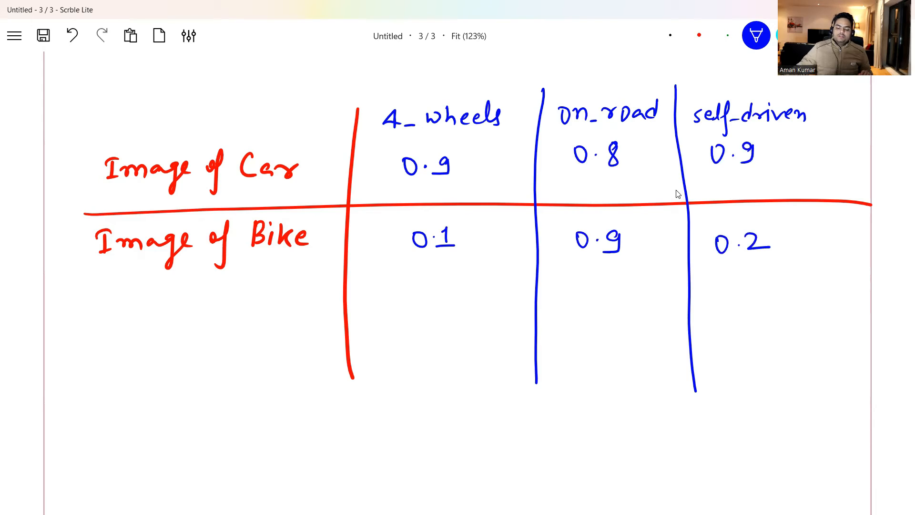
drag(397, 143, 388, 181)
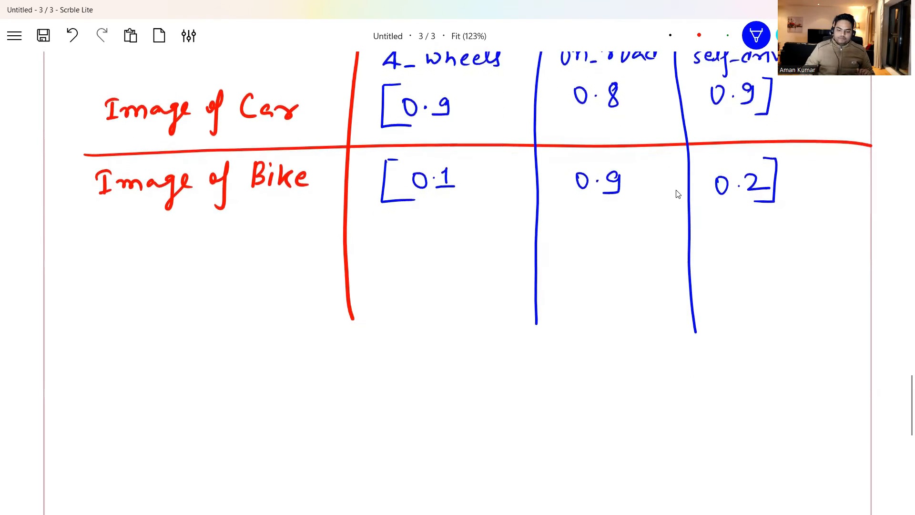
drag(239, 303, 257, 374)
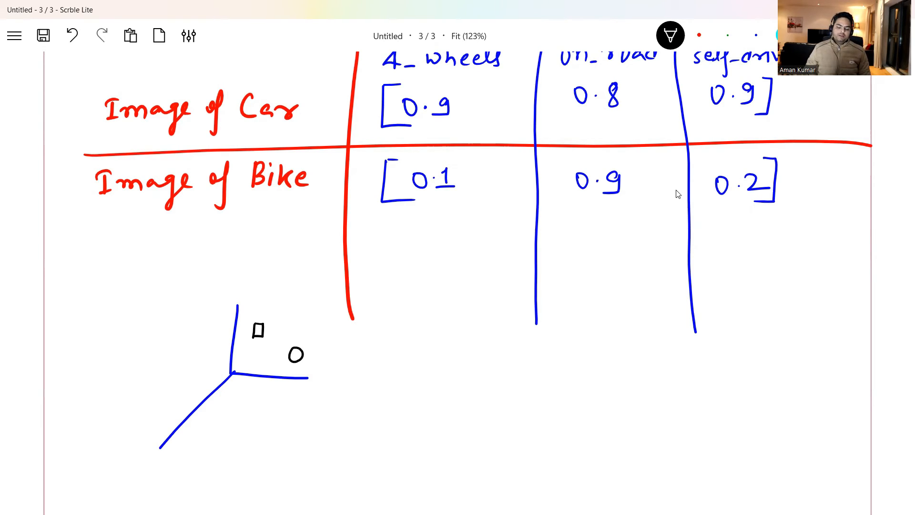
Step: Draw a black rectangle framing the axes sketch with its square and circle, then scroll to page two
drag(108, 292, 105, 333)
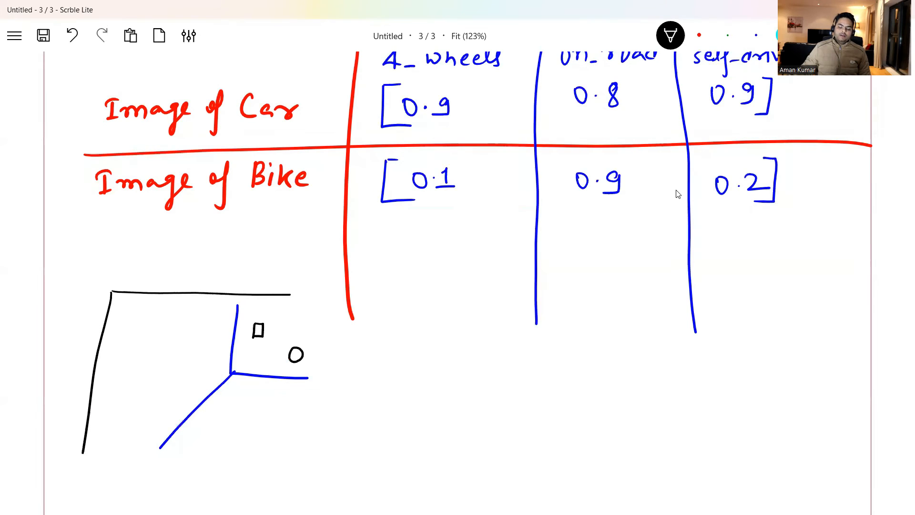
drag(291, 297, 327, 444)
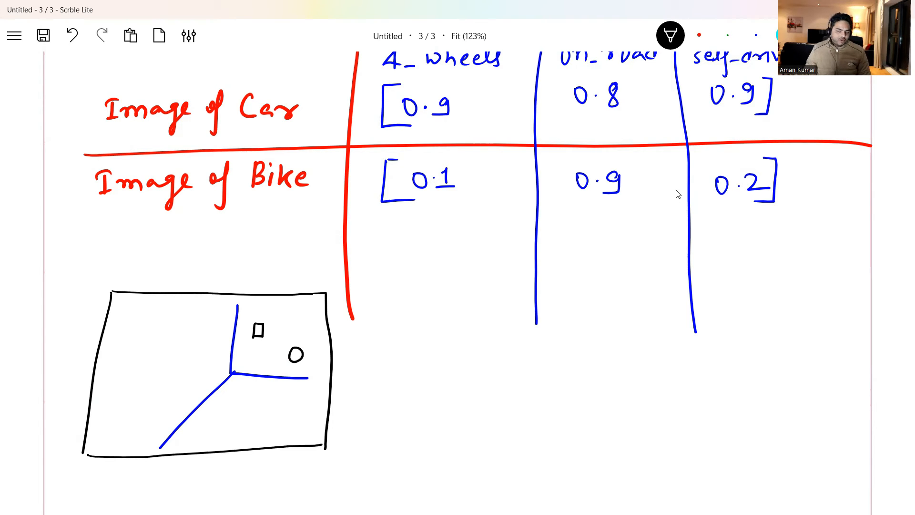
scroll(down, 3)
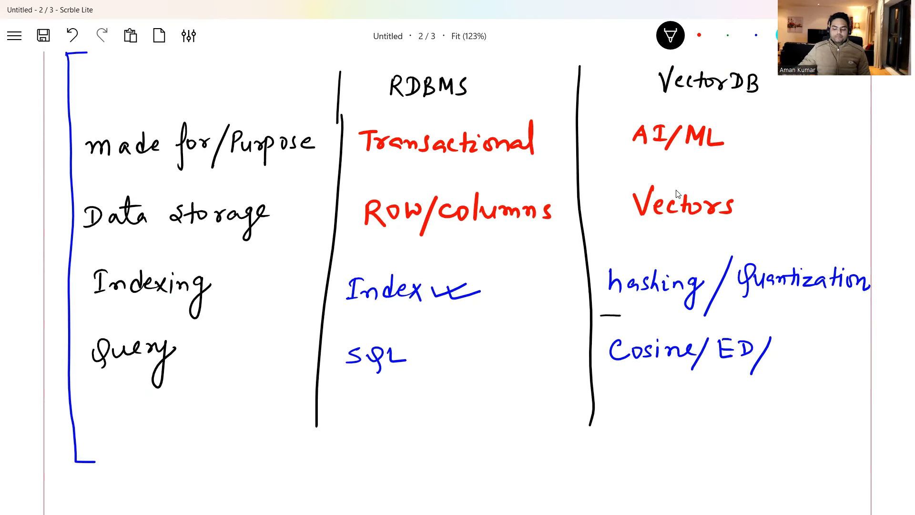
Step: Underline 'hashing' in the VectorDB column of the comparison table, then scroll back to page three
drag(604, 315, 689, 315)
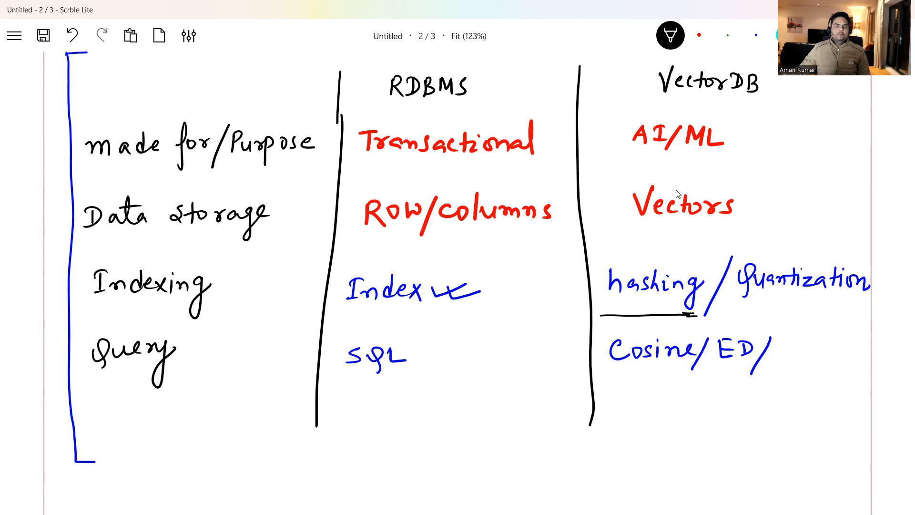
scroll(down, 3)
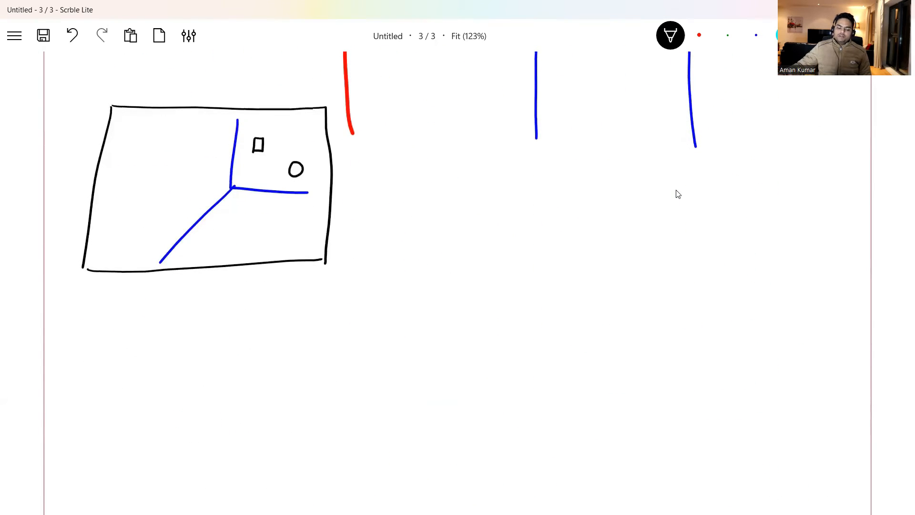
mouse_move(698, 23)
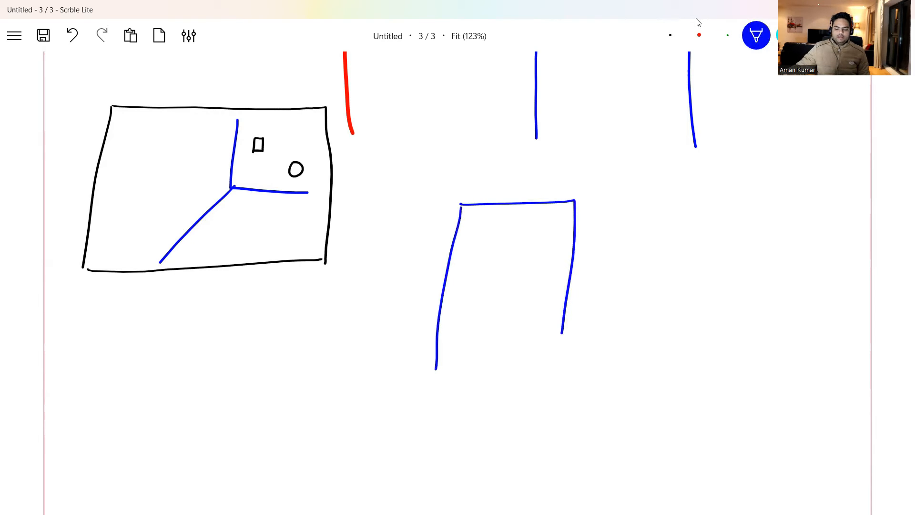
Step: Draw a blue rectangle split into three buckets and label them B1–B3
drag(435, 367, 563, 364)
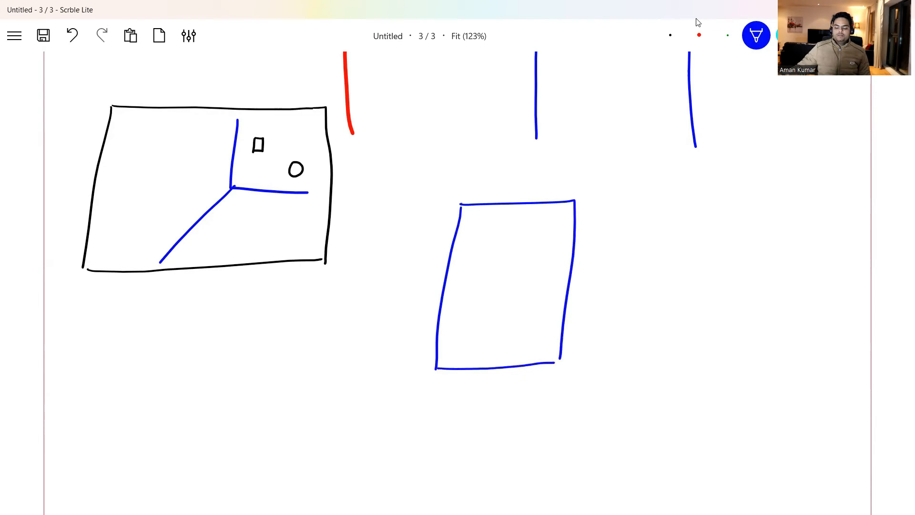
drag(453, 259, 557, 257)
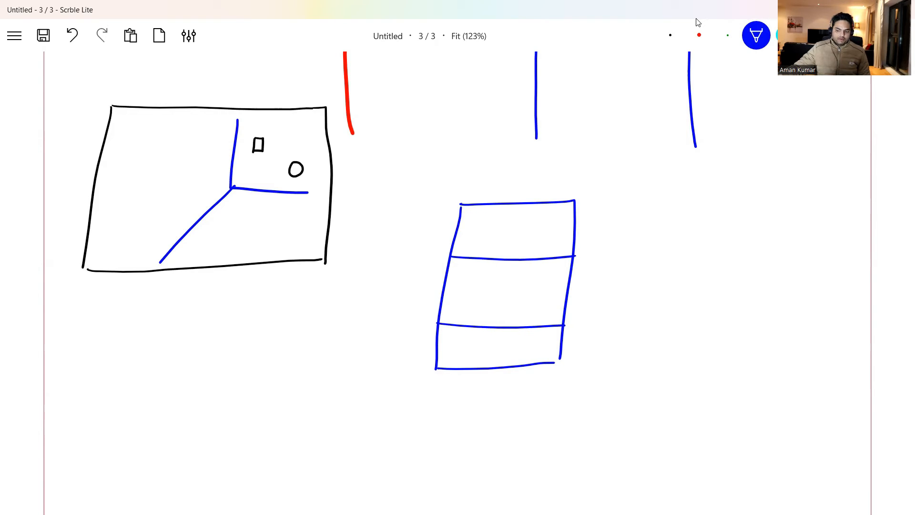
text(B1)
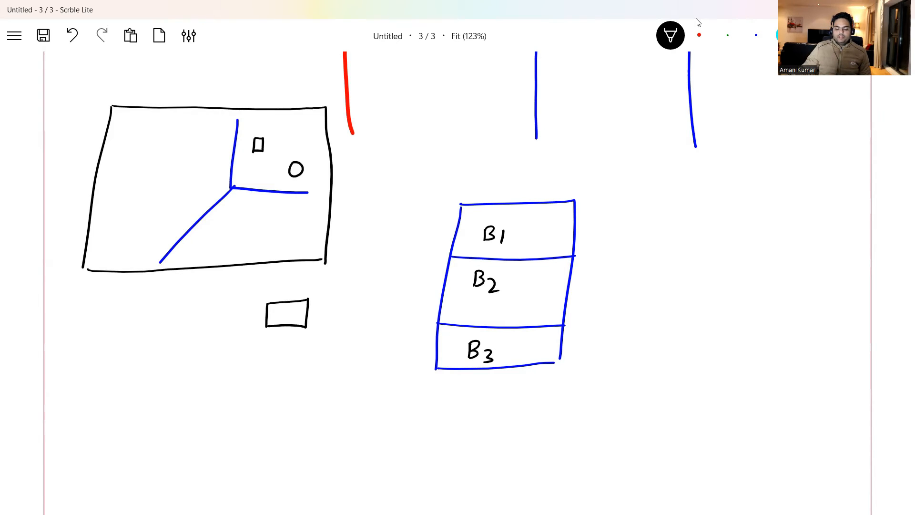
Step: Add arrows from the small box toward the buckets and one pointing at bucket B1
drag(312, 317, 344, 317)
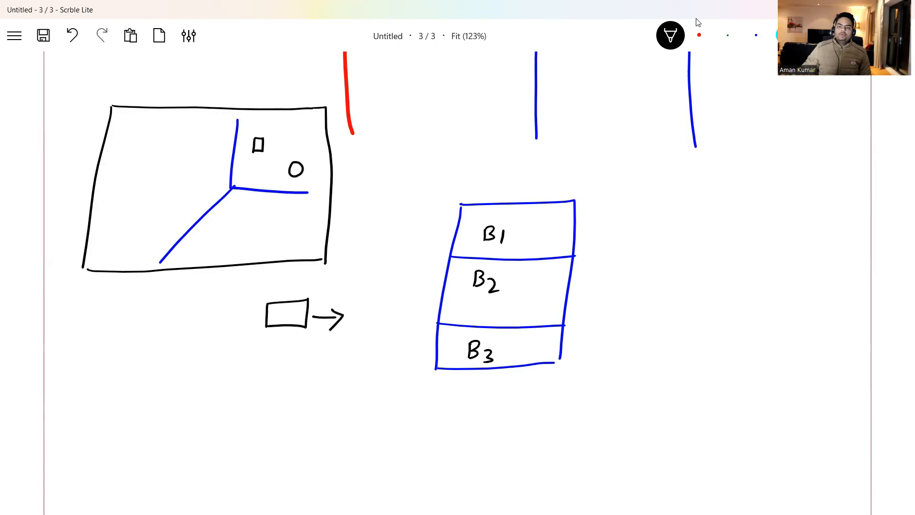
drag(611, 175, 578, 421)
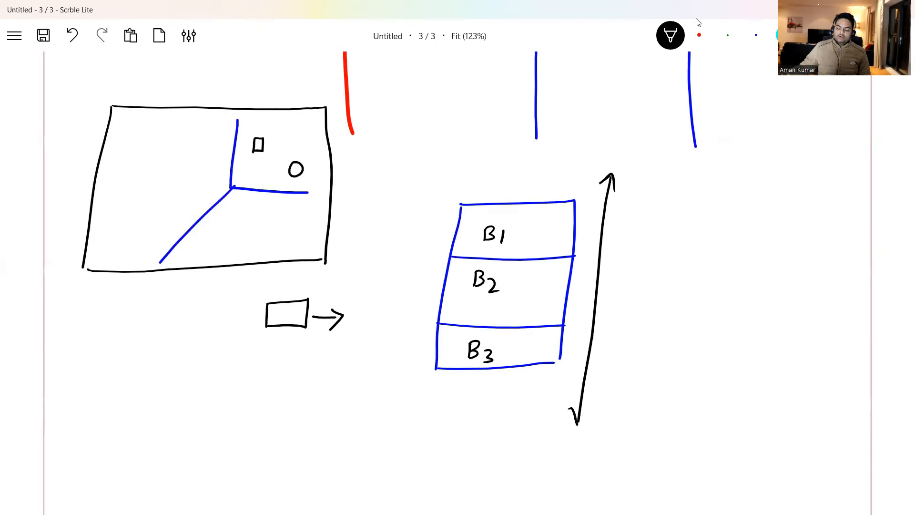
drag(543, 234, 523, 234)
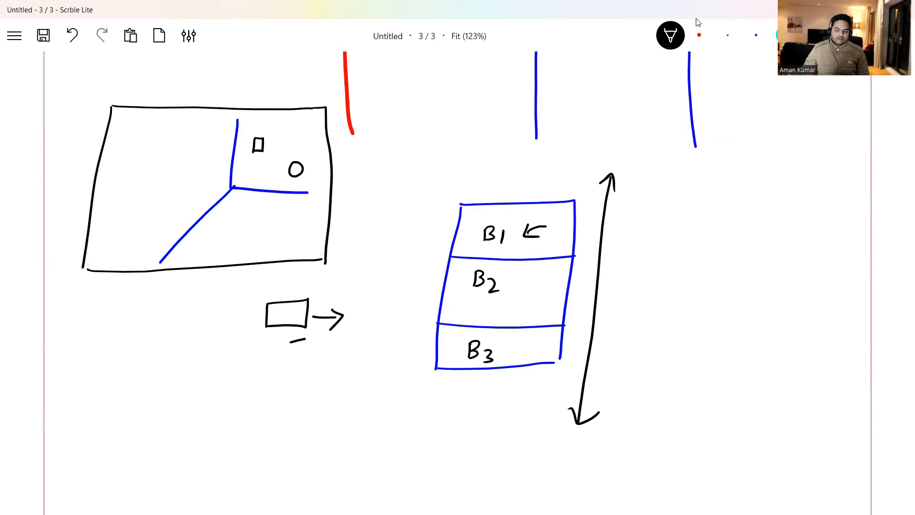
Step: Underline 'Quantization' on page two and move on to a new fourth page
scroll(down, 3)
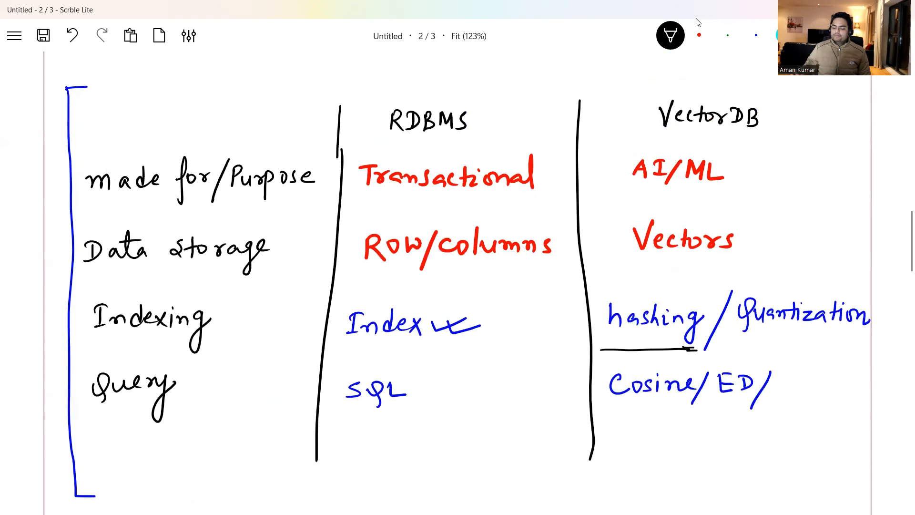
drag(739, 351, 859, 347)
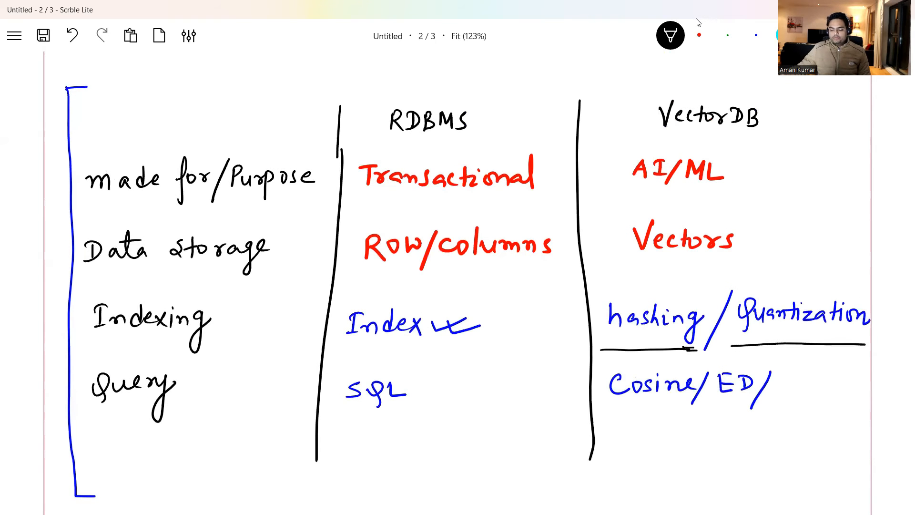
scroll(down, 3)
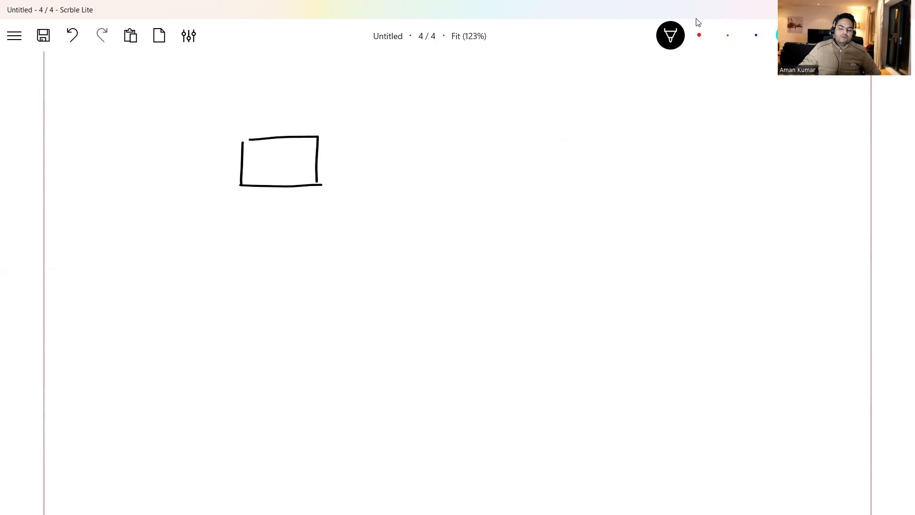
Step: Label the top box 'embedding model' with an arrow pointing into it
click(282, 99)
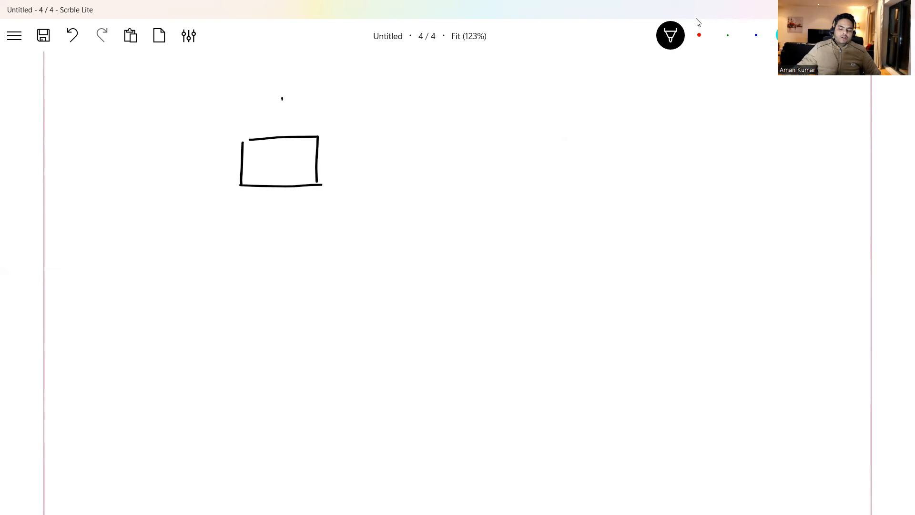
drag(289, 82, 286, 117)
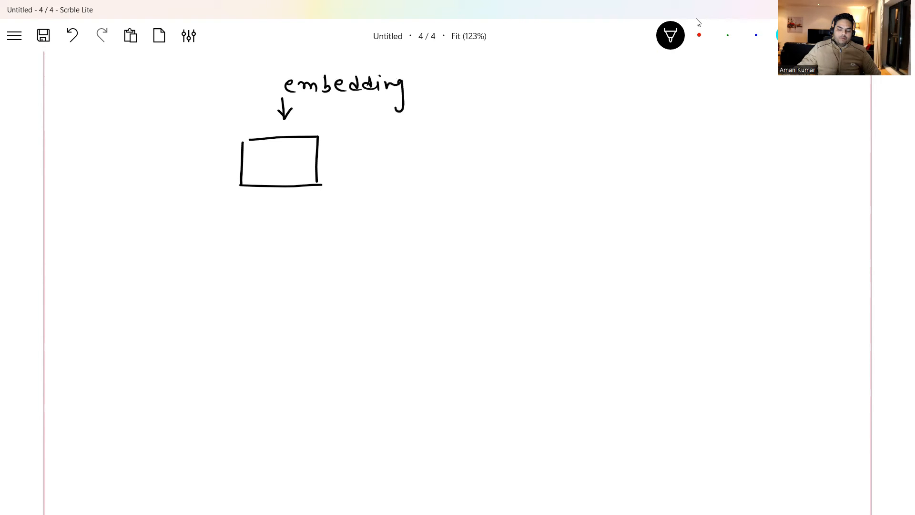
drag(414, 81, 468, 82)
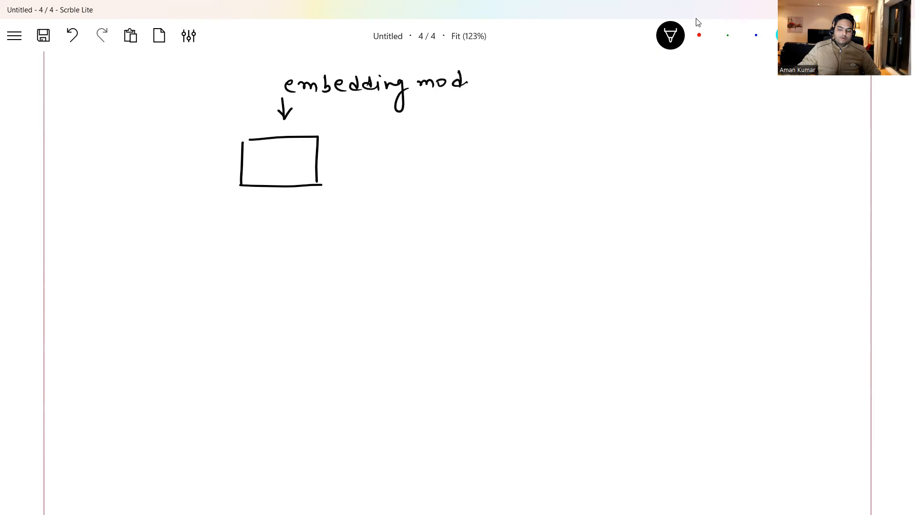
text(el)
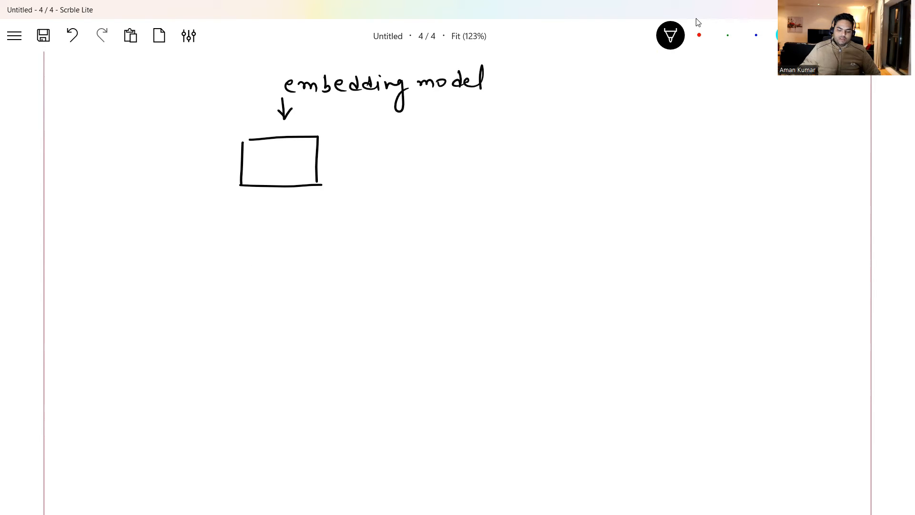
Step: Draw a second box labelled 'input' below and join both boxes with a plus and merging lines
drag(248, 251, 309, 297)
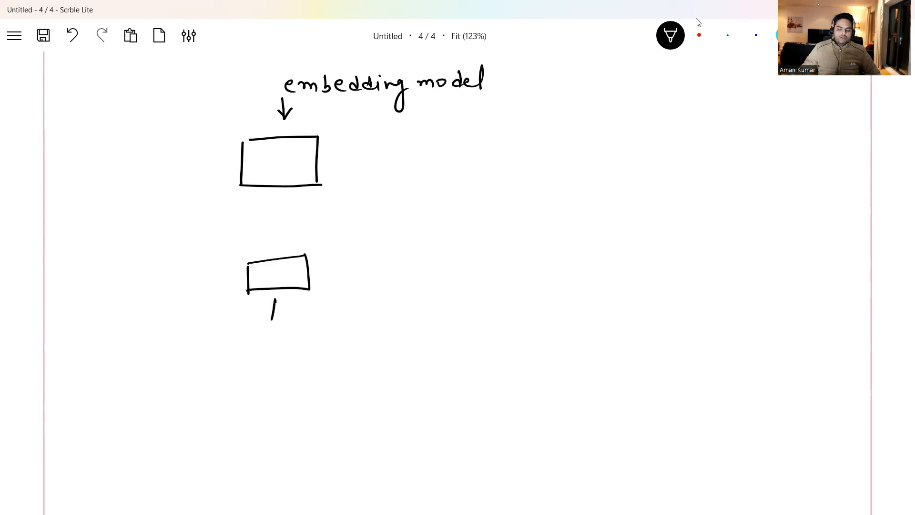
drag(271, 327, 269, 330)
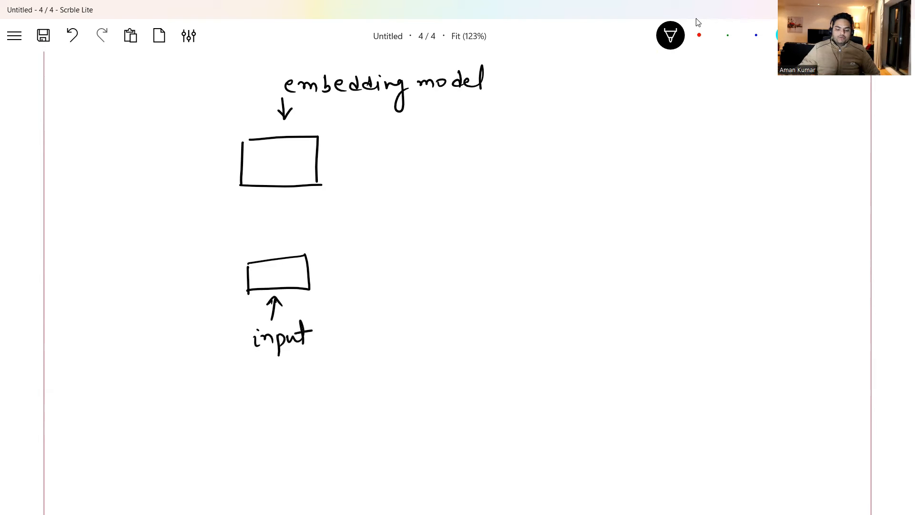
drag(271, 207, 271, 237)
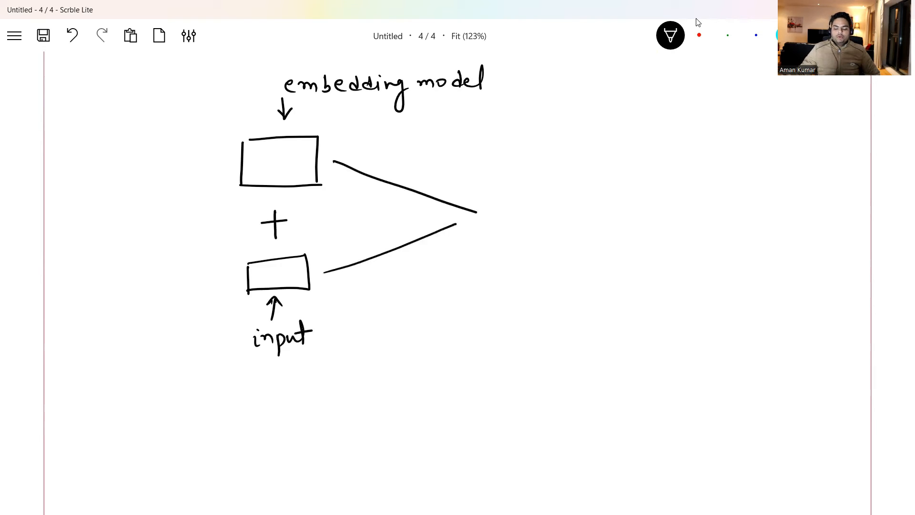
drag(479, 187, 478, 234)
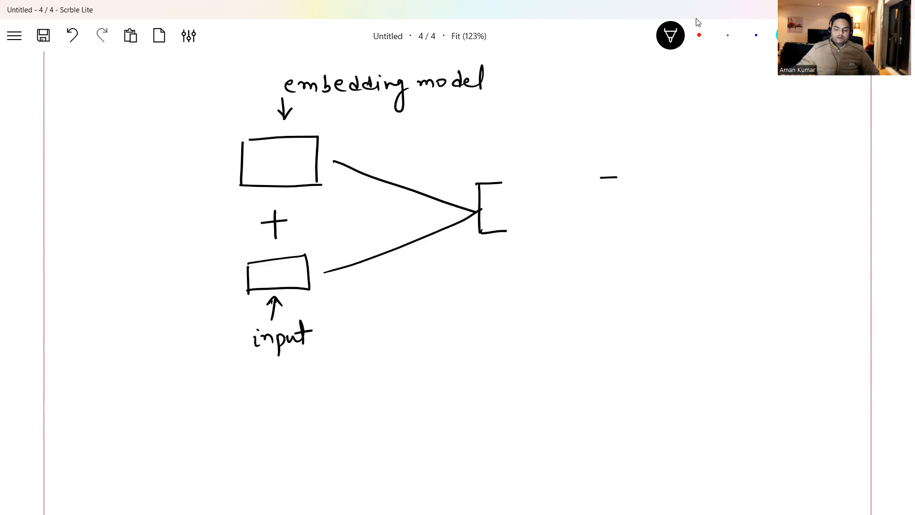
Step: Close the vector bracket and underline the word 'model' in red
drag(607, 175, 677, 198)
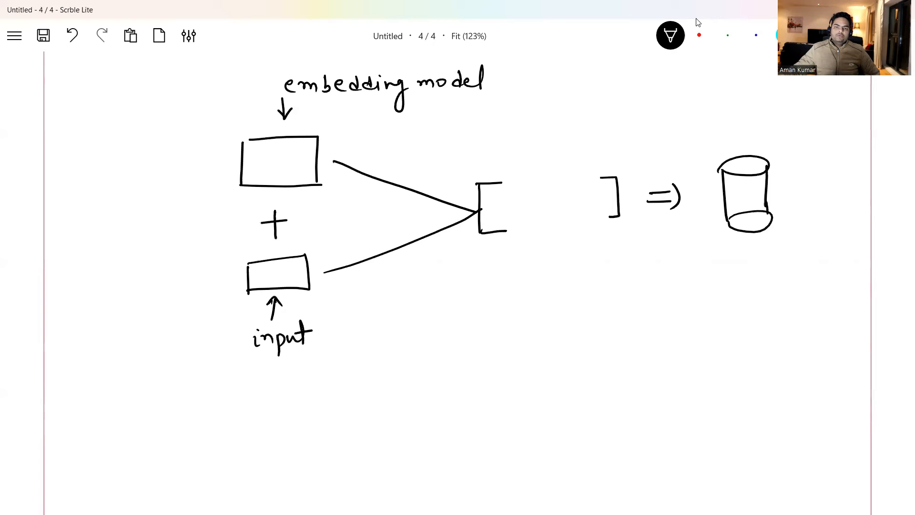
drag(432, 102, 473, 93)
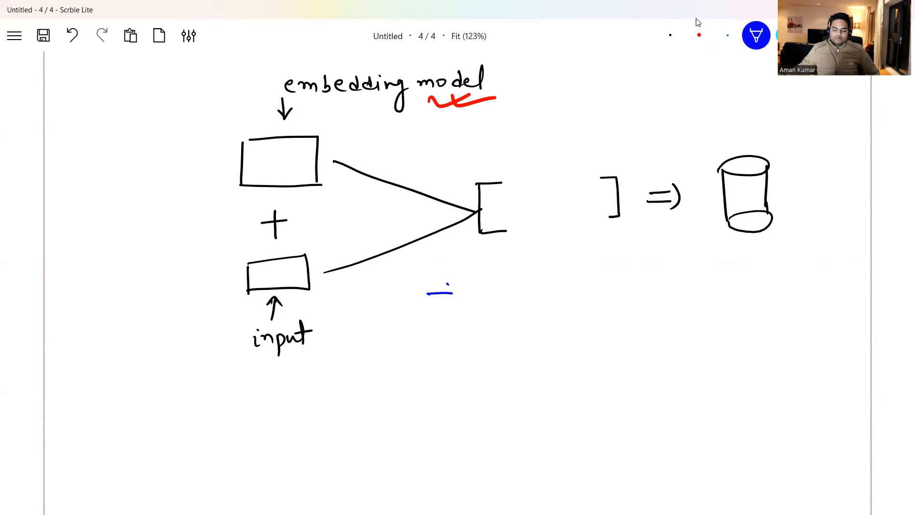
Step: Write the blue arrowed use-case list: Recommendation engine, Semantic search, Advance chatbots, Context
drag(429, 295, 491, 292)
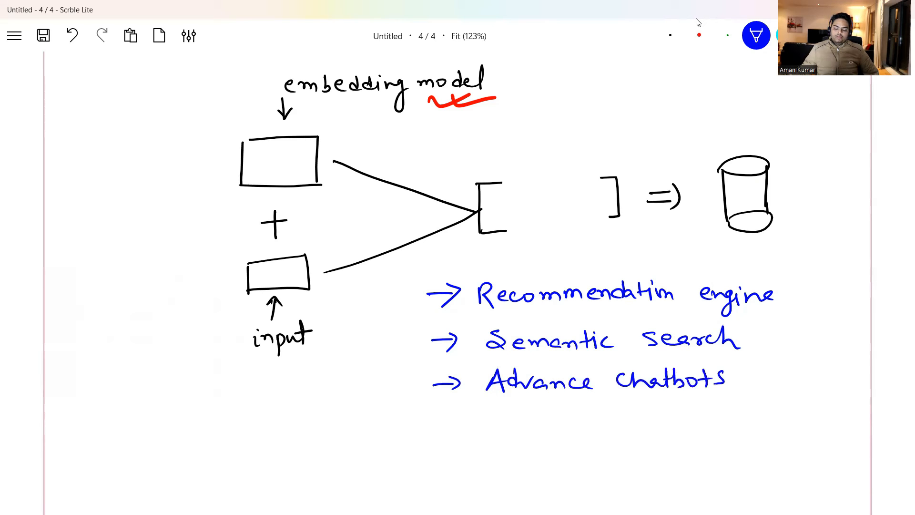
drag(434, 420, 464, 418)
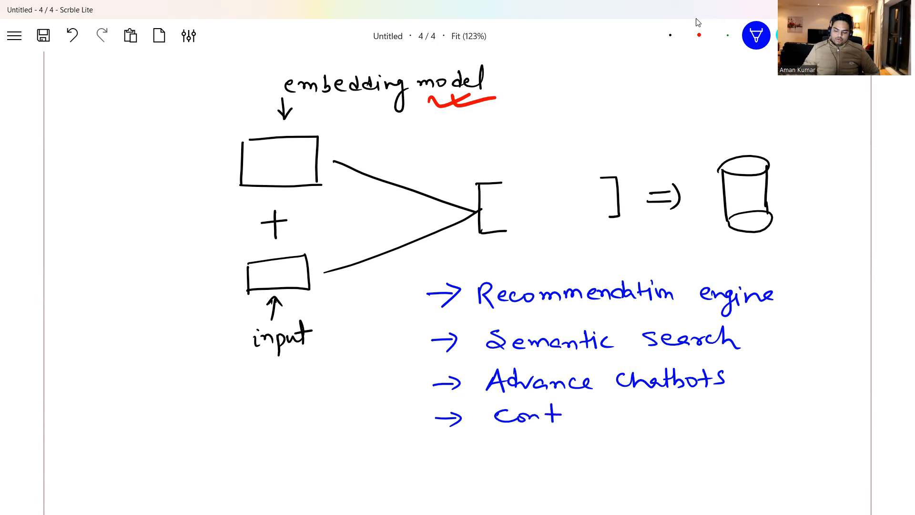
text(ext)
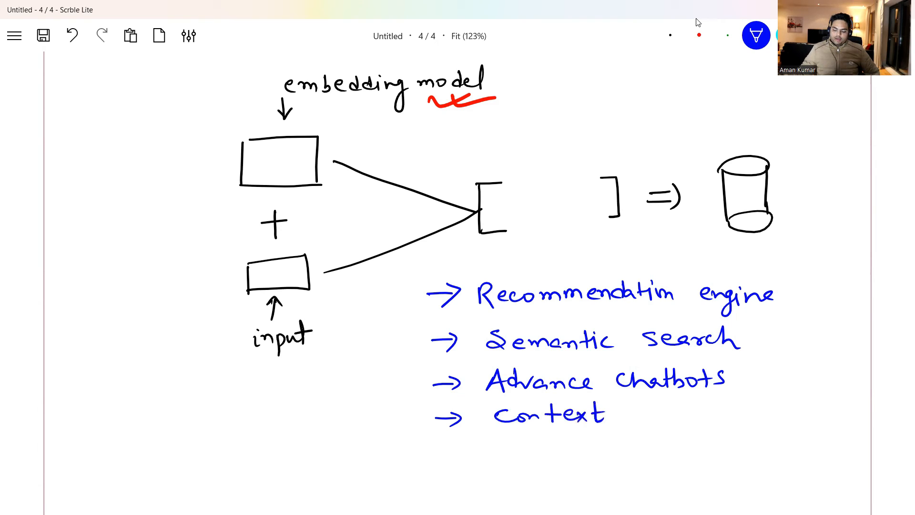
text(mail)
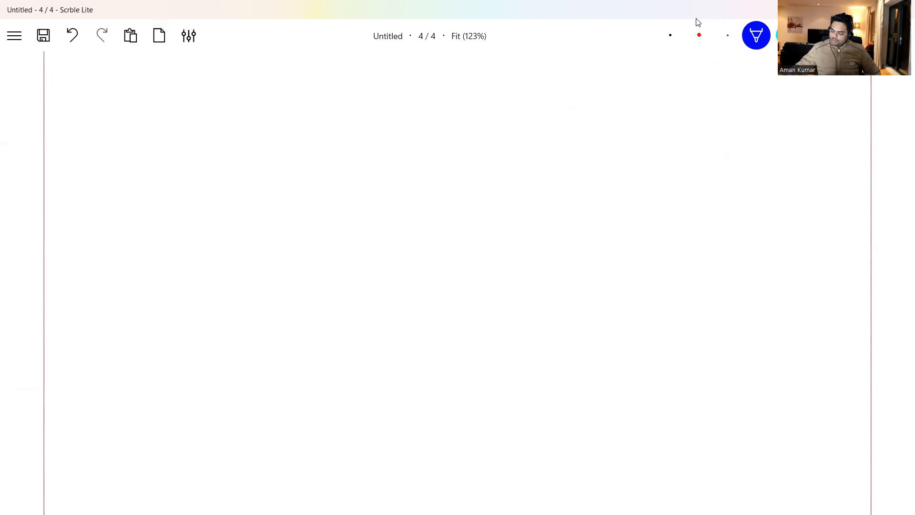
Step: Write circled 1 'openAI account' as the first setup item
drag(154, 111, 184, 137)
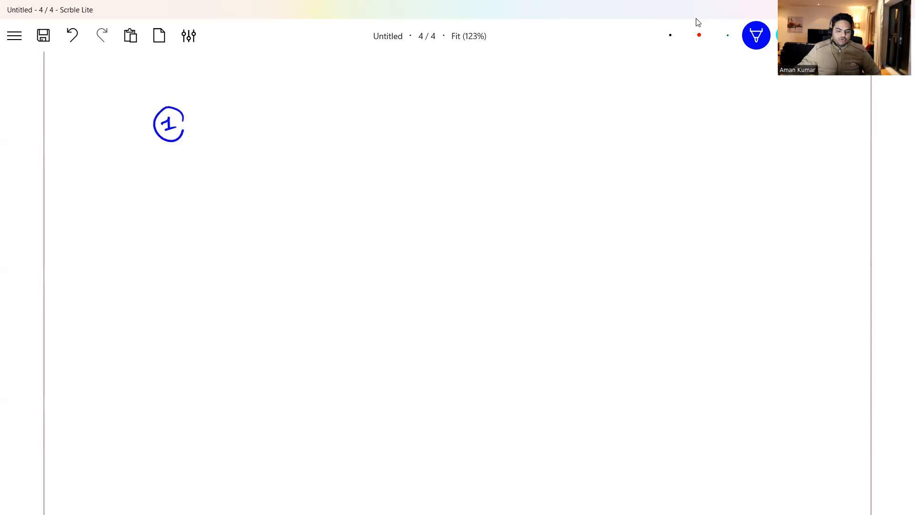
drag(210, 125, 248, 126)
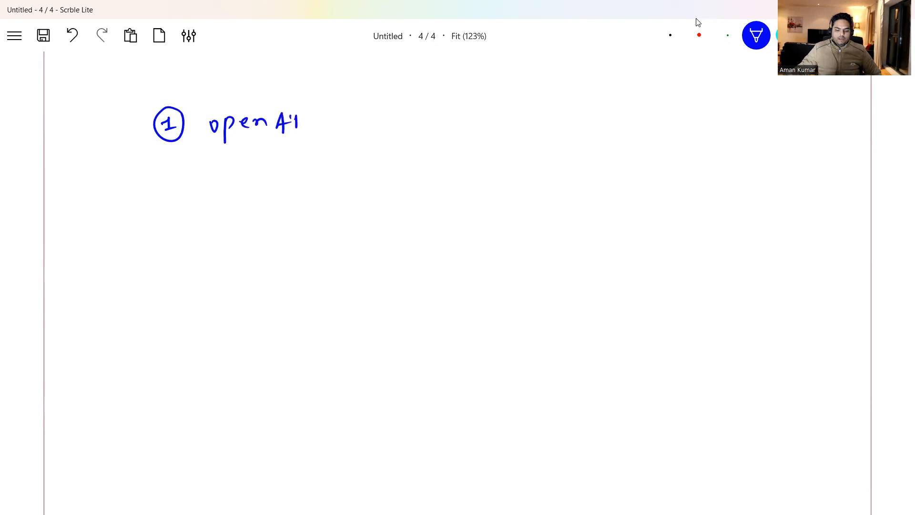
drag(324, 125, 364, 126)
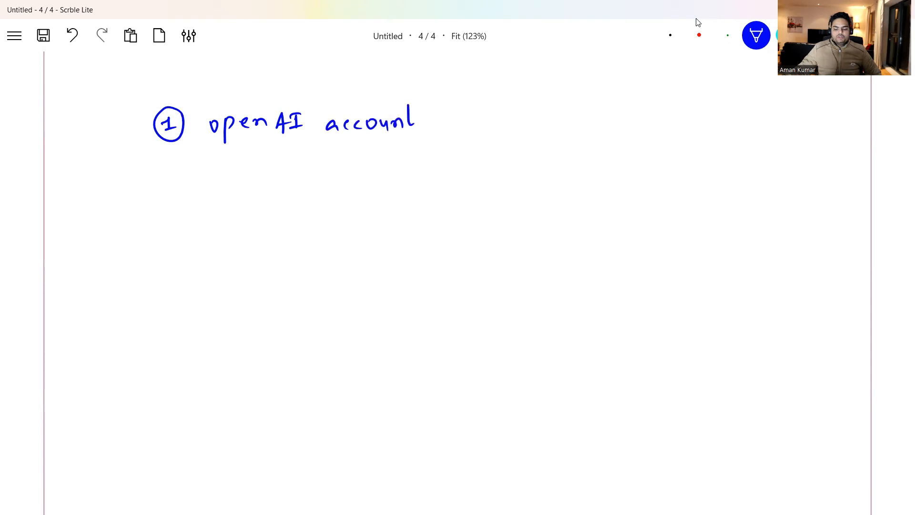
Step: Write circled 2 'Postman' with a ditto mark and begin the third item
drag(151, 175, 181, 163)
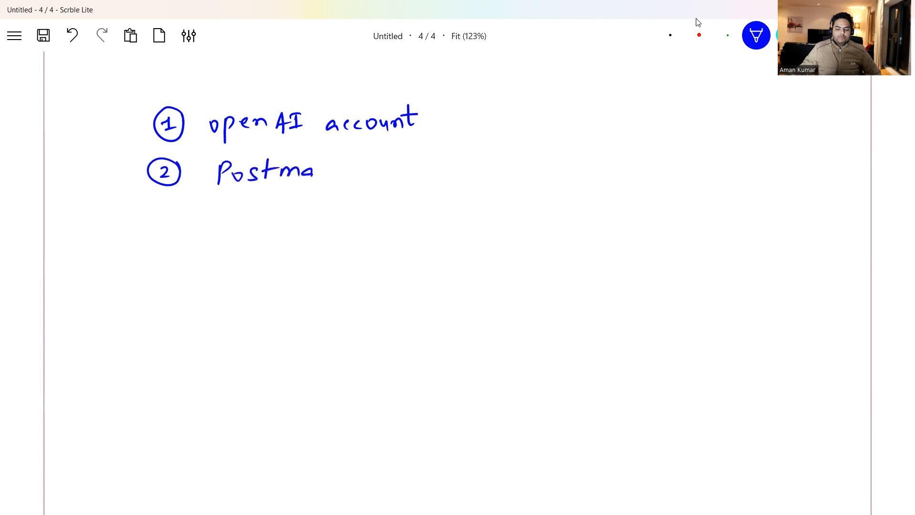
drag(330, 172, 391, 169)
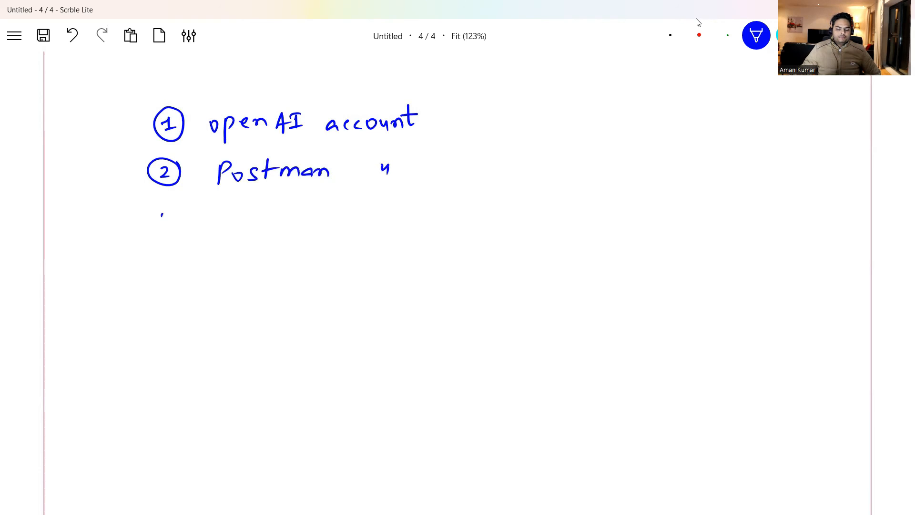
drag(158, 210, 175, 234)
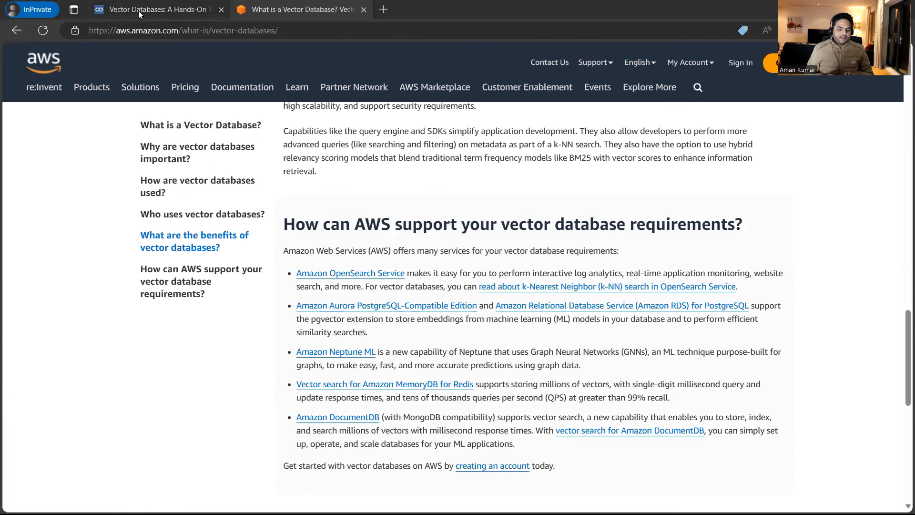
Step: Switch to the Medium Vector Databases tutorial and scroll to the step inserting Postman embedding numbers via JSON_ARRAY_PACK
click(157, 10)
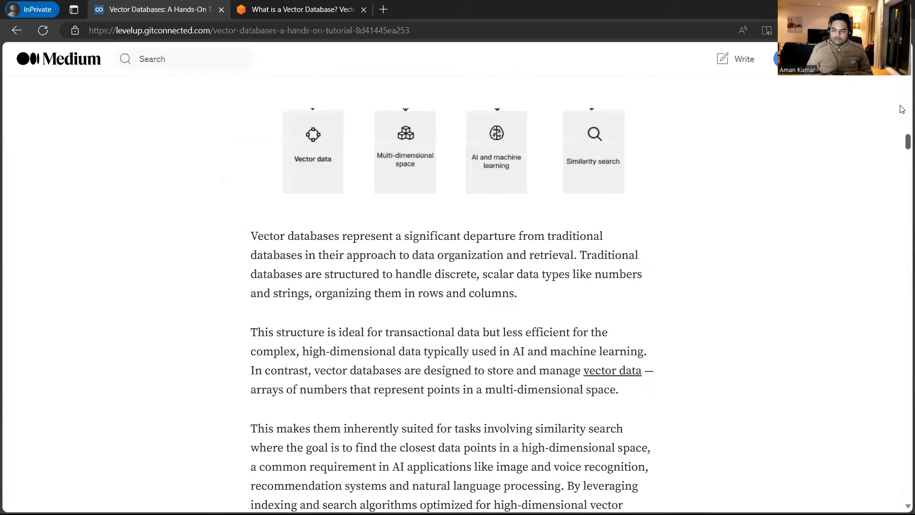
scroll(up, 3)
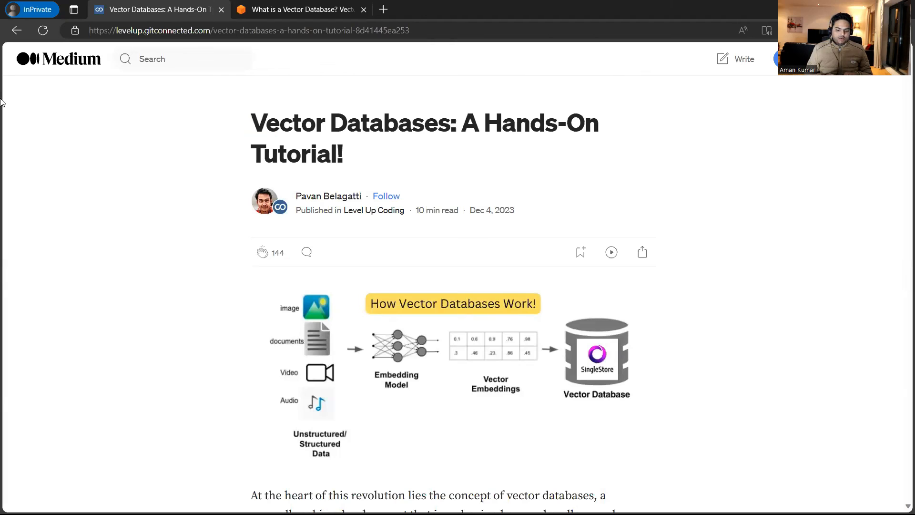
mouse_move(114, 231)
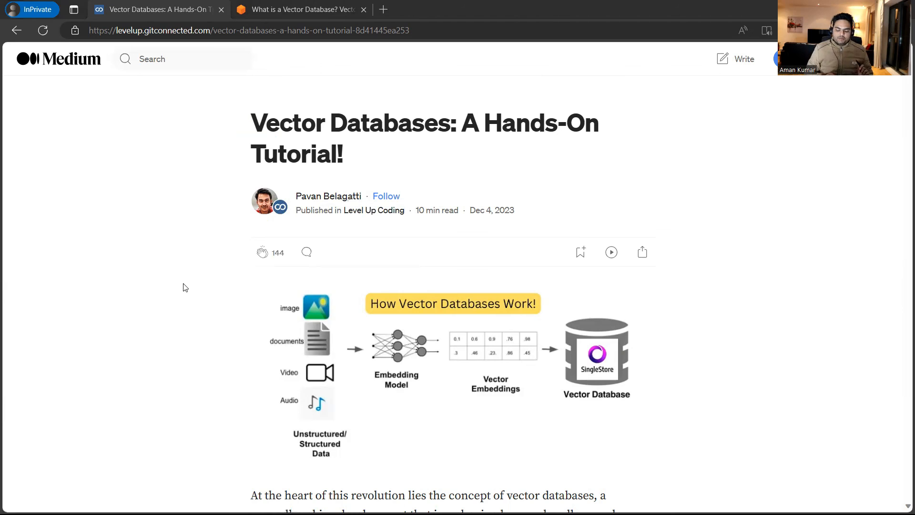
scroll(down, 3)
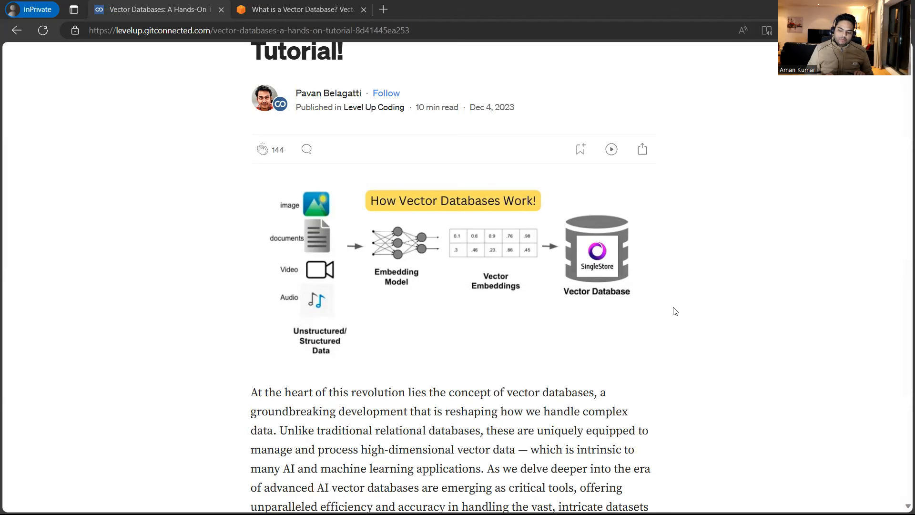
scroll(down, 3)
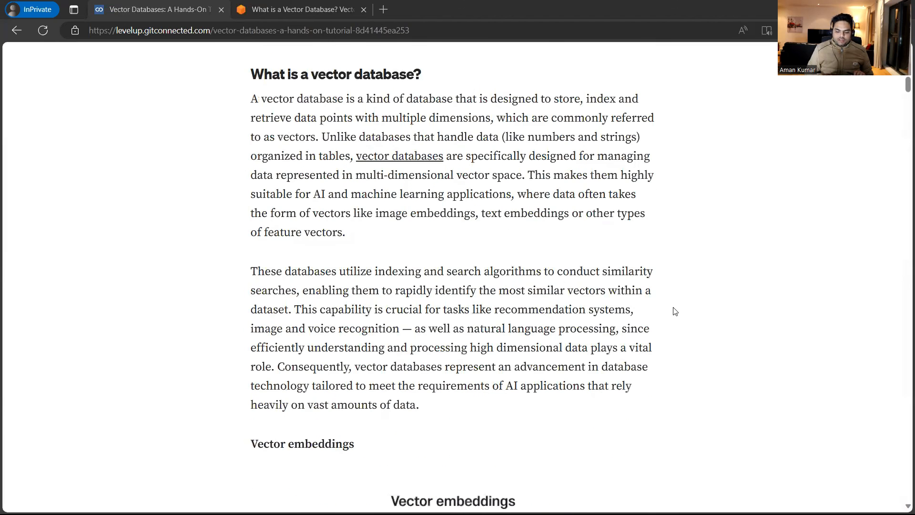
scroll(down, 3)
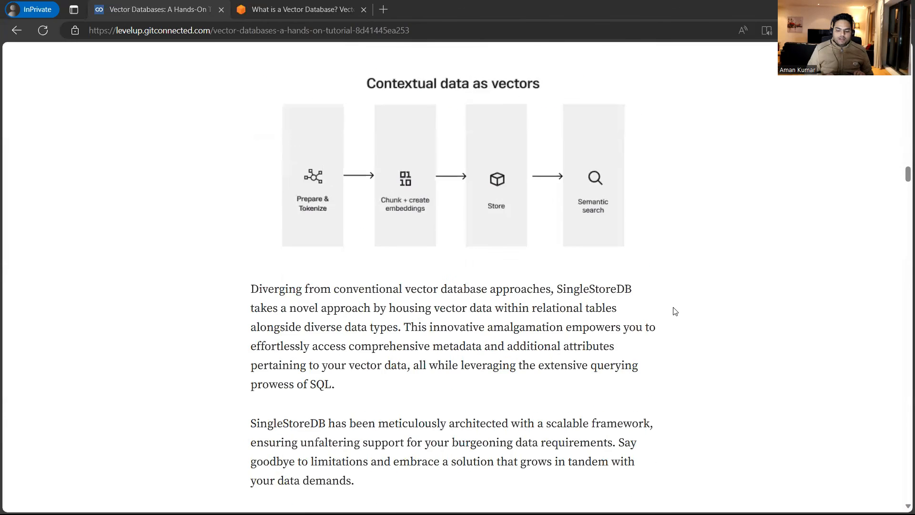
scroll(down, 3)
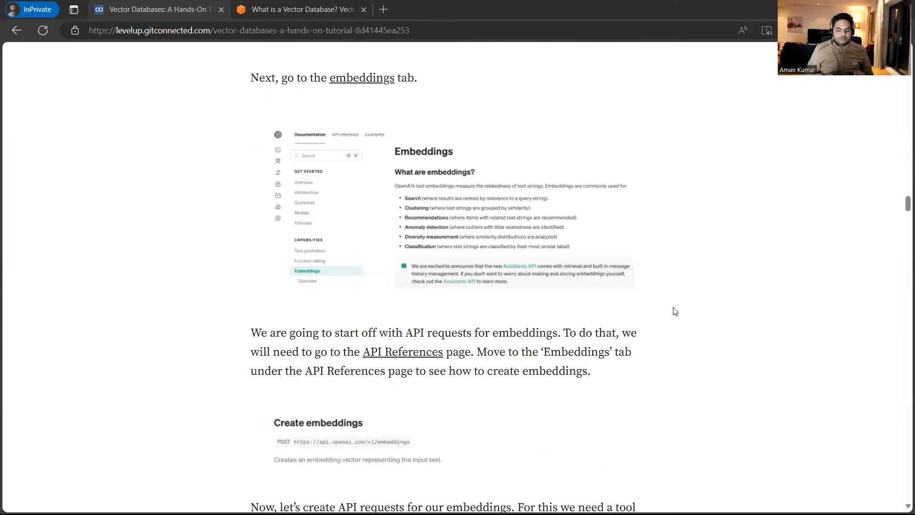
scroll(down, 3)
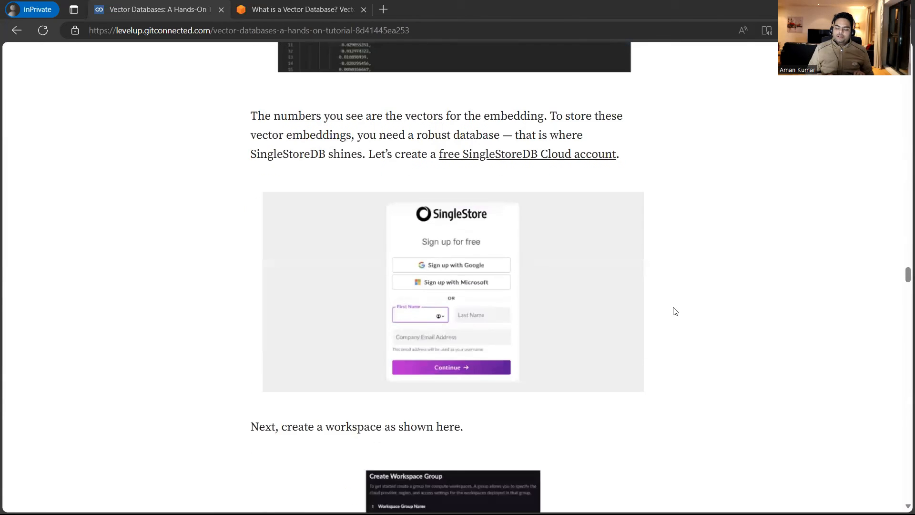
scroll(down, 3)
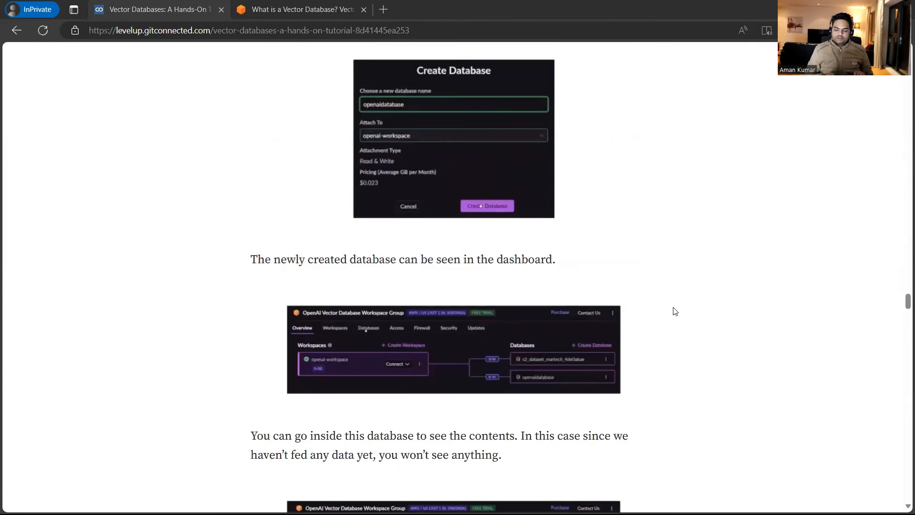
scroll(down, 3)
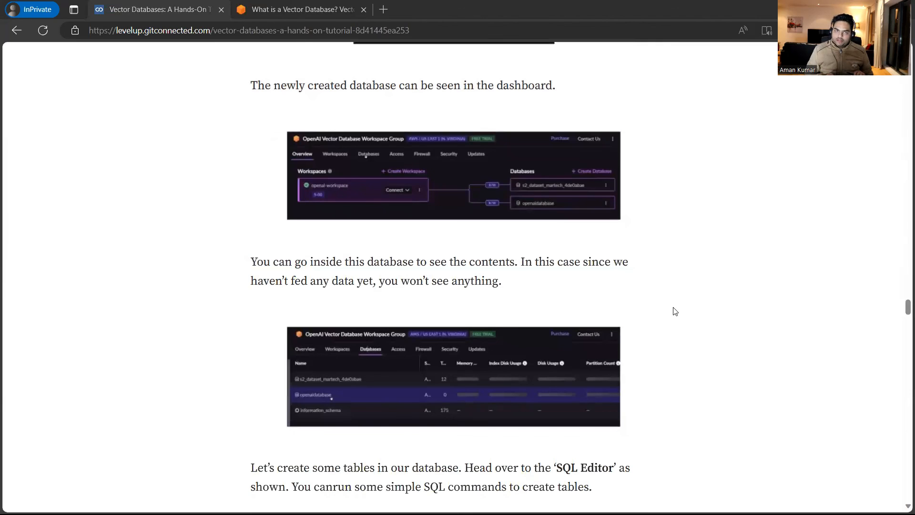
scroll(down, 3)
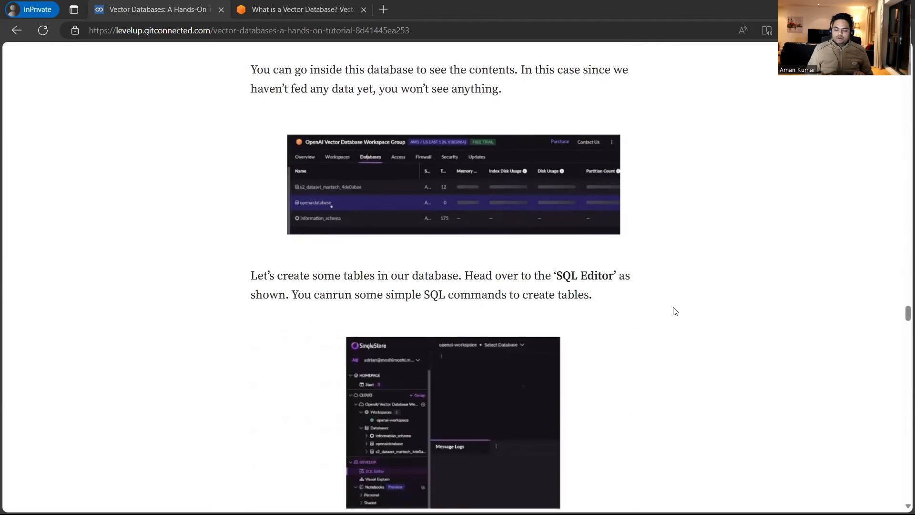
scroll(down, 3)
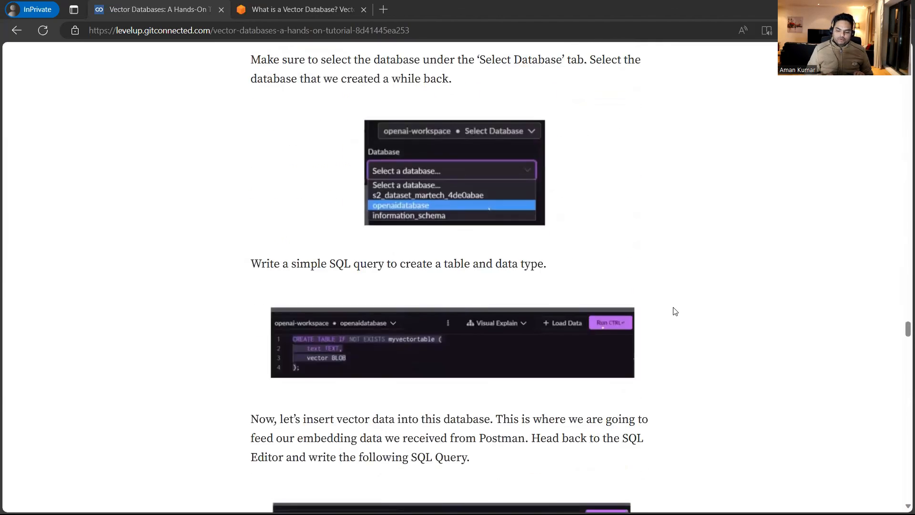
scroll(down, 3)
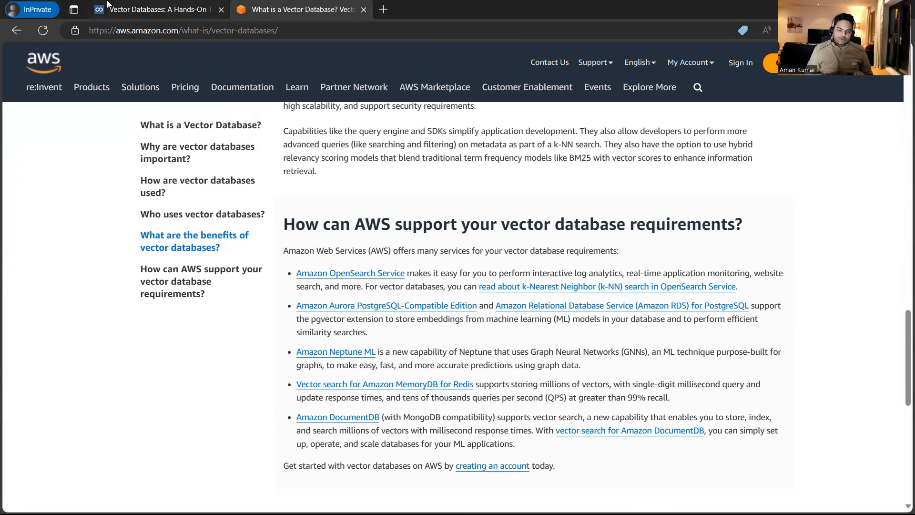
mouse_move(145, 390)
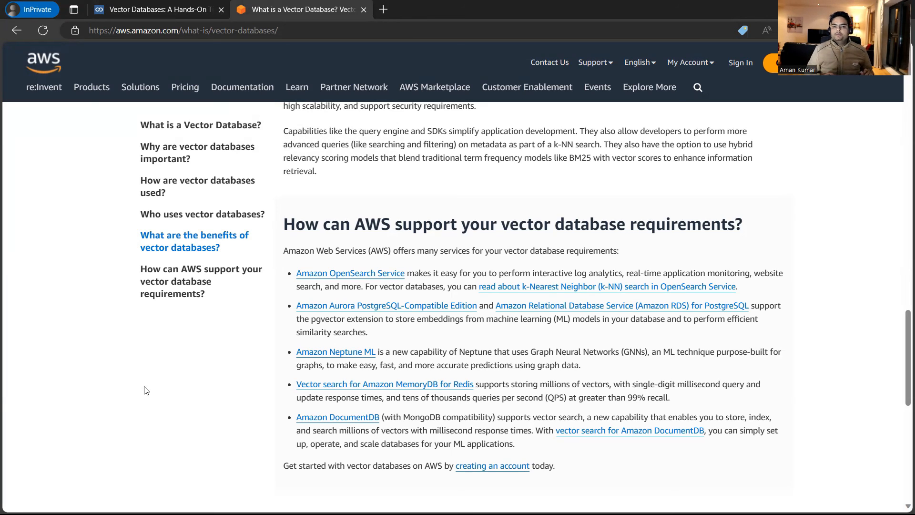
click(158, 10)
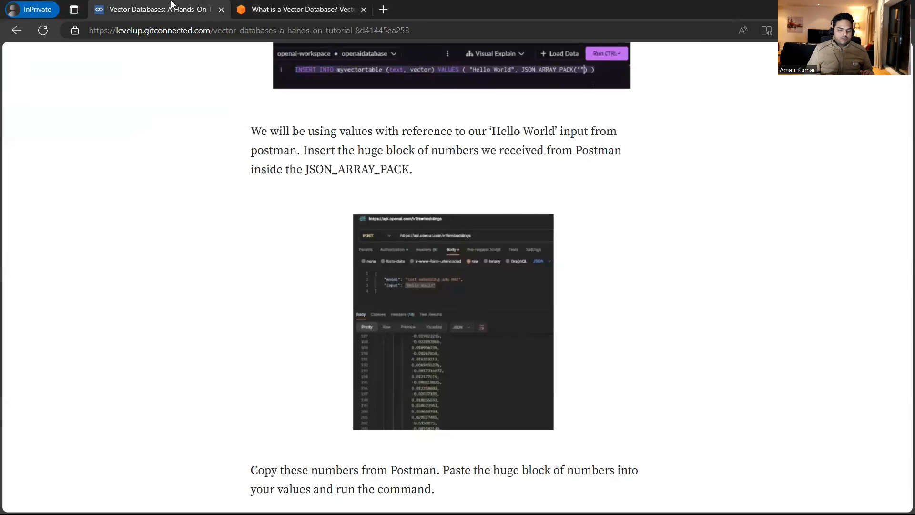
Step: Return to Scrble Lite and add circled 3 'Singlestore' with a ditto mark below Postman
scroll(down, 3)
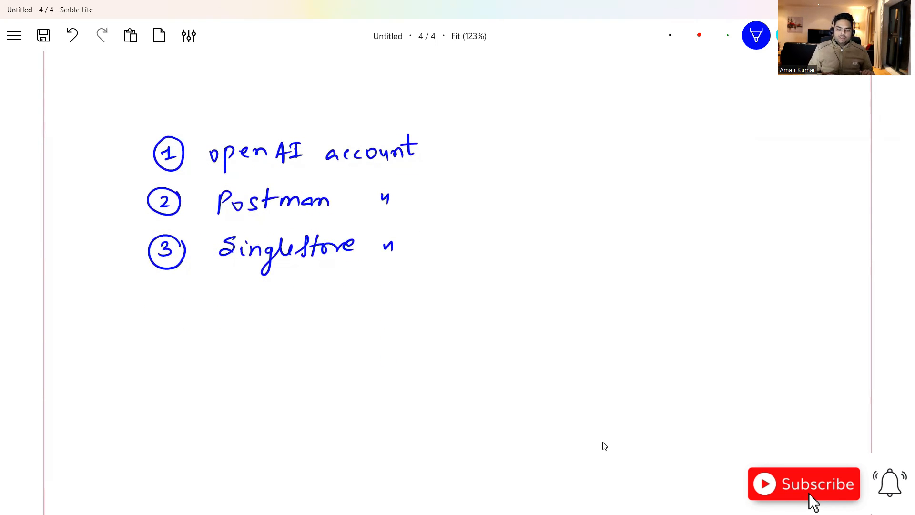
mouse_move(663, 103)
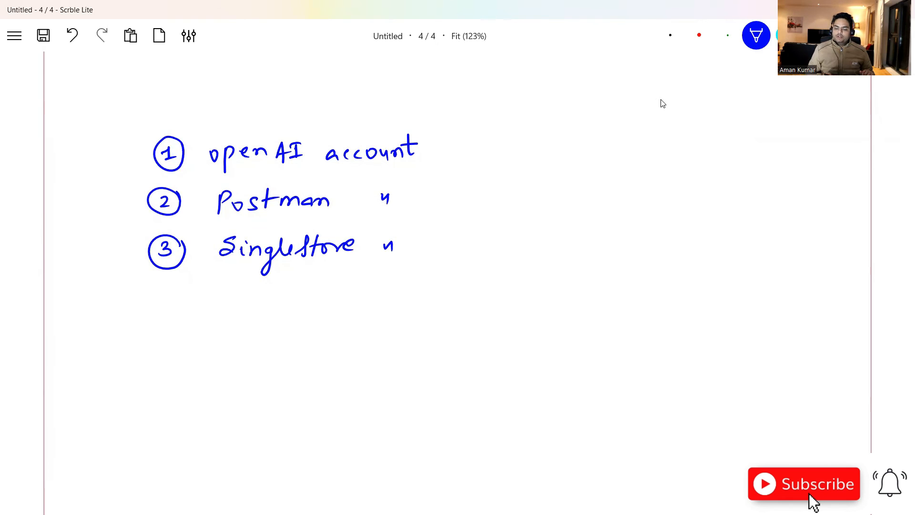